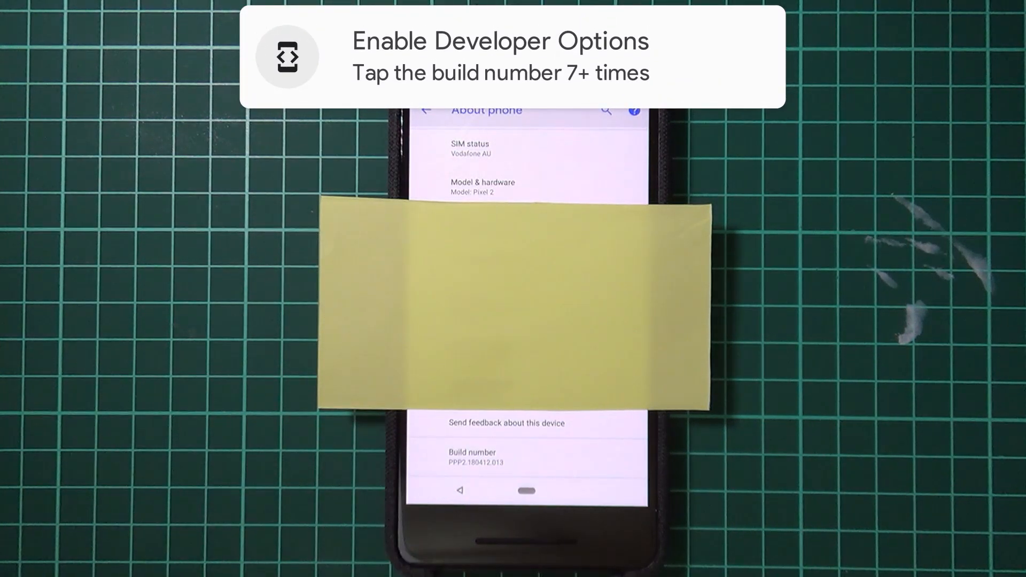
Tap Build number to confirm developer mode, then enable USB debugging in Developer options
click(471, 456)
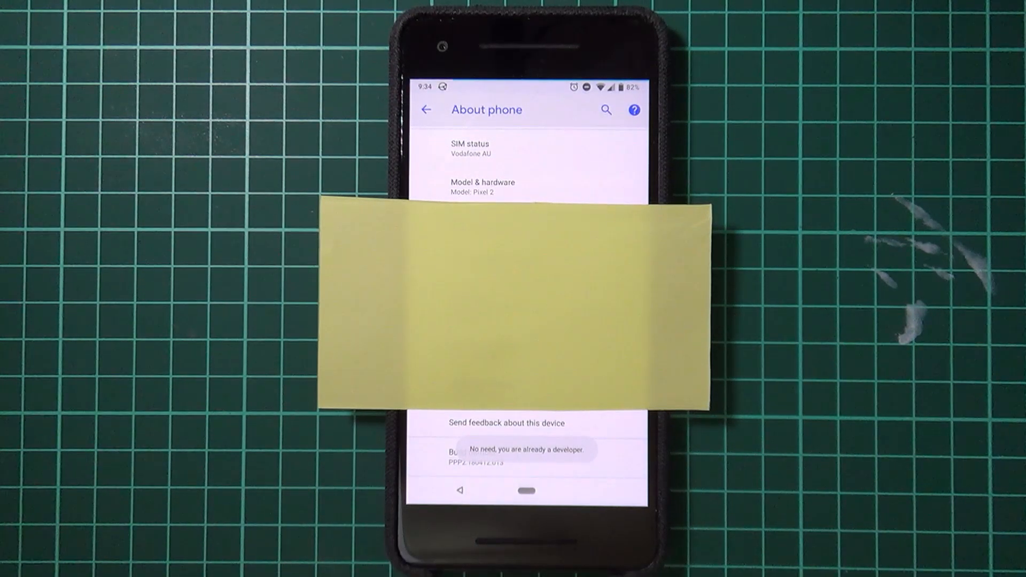
click(426, 108)
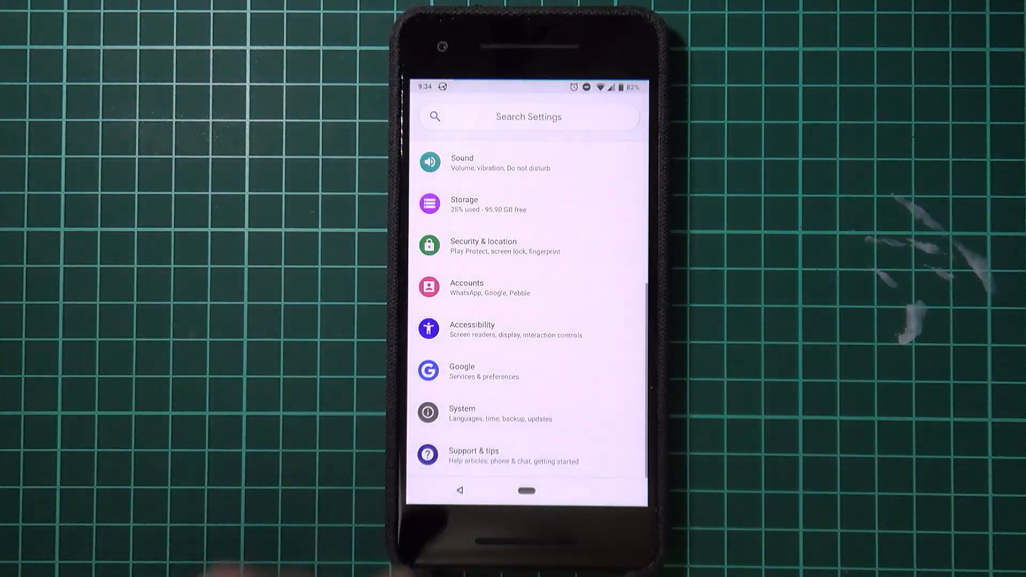
click(461, 413)
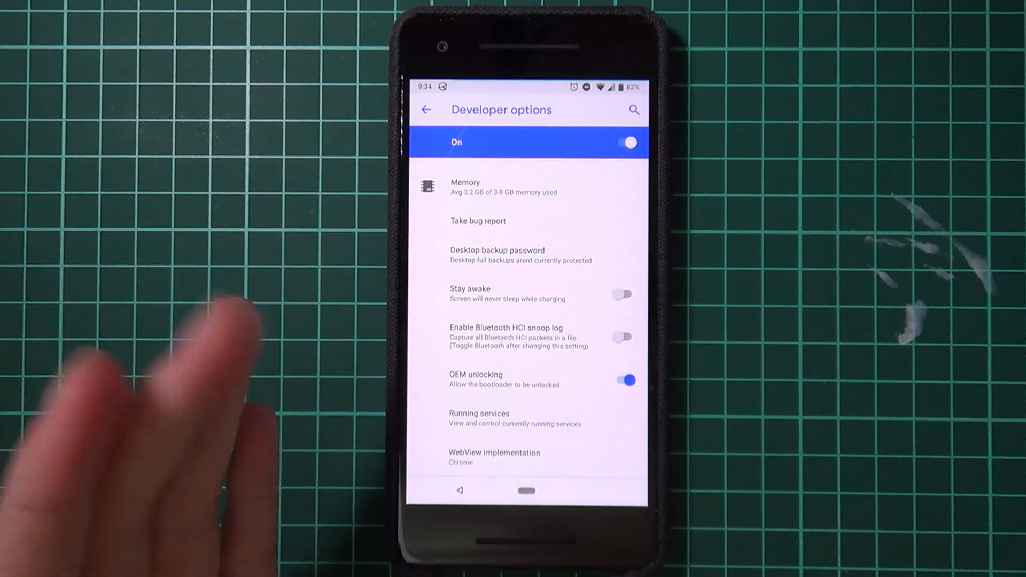
scroll(down, 3)
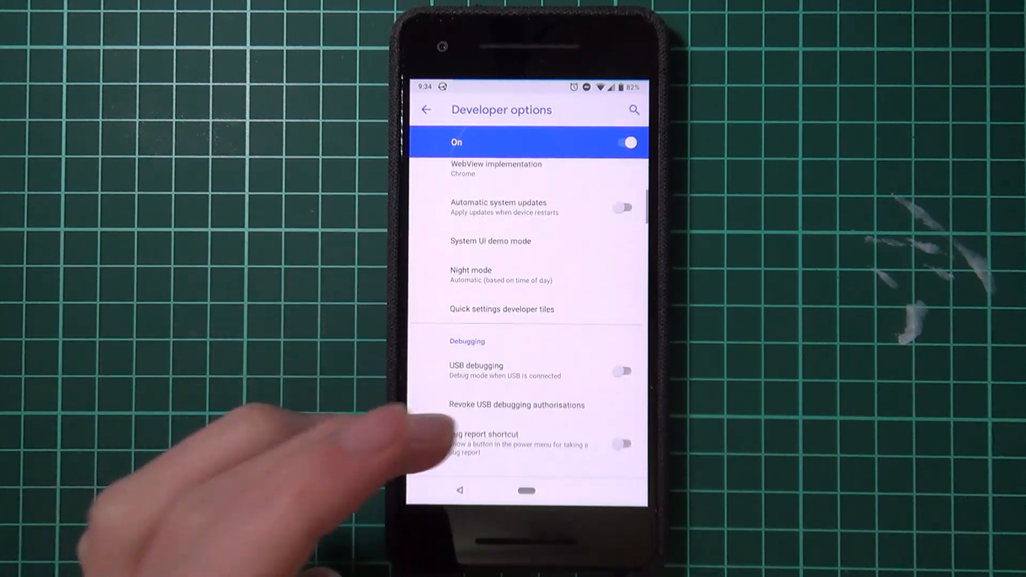
click(620, 371)
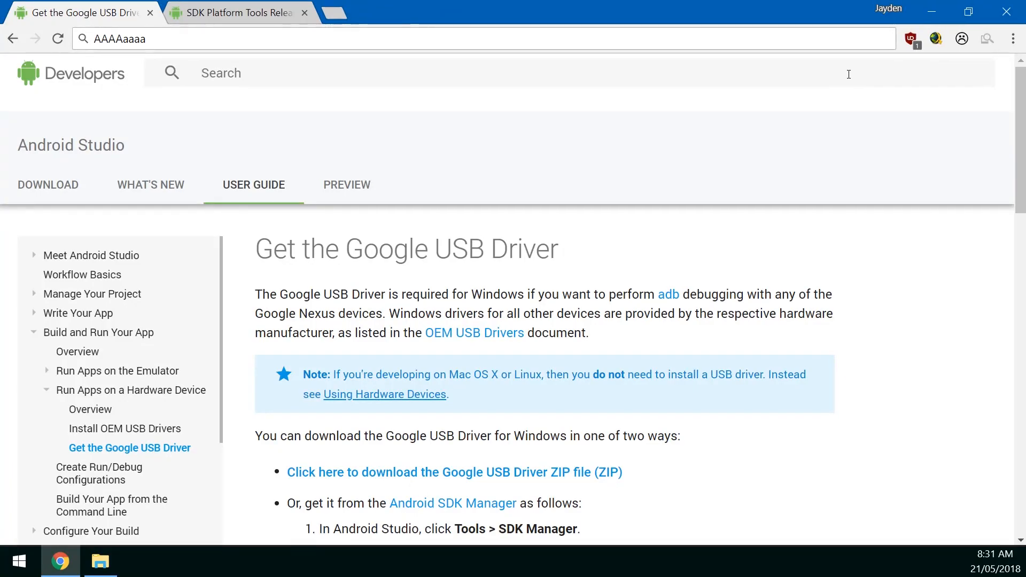
mouse_move(633, 261)
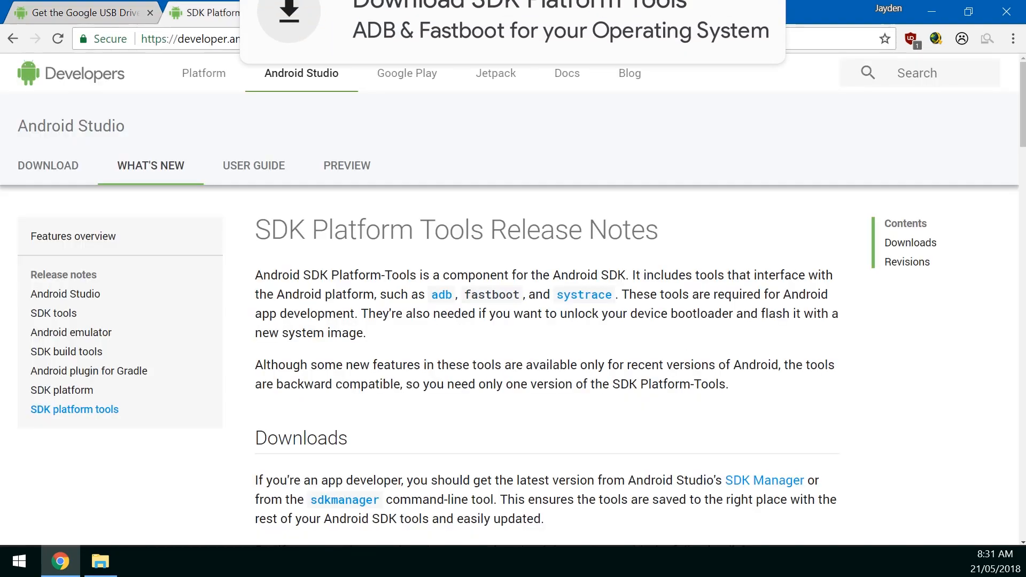
Scroll to the SDK Platform-Tools Windows downloads, then bring up the local Android folder
scroll(down, 3)
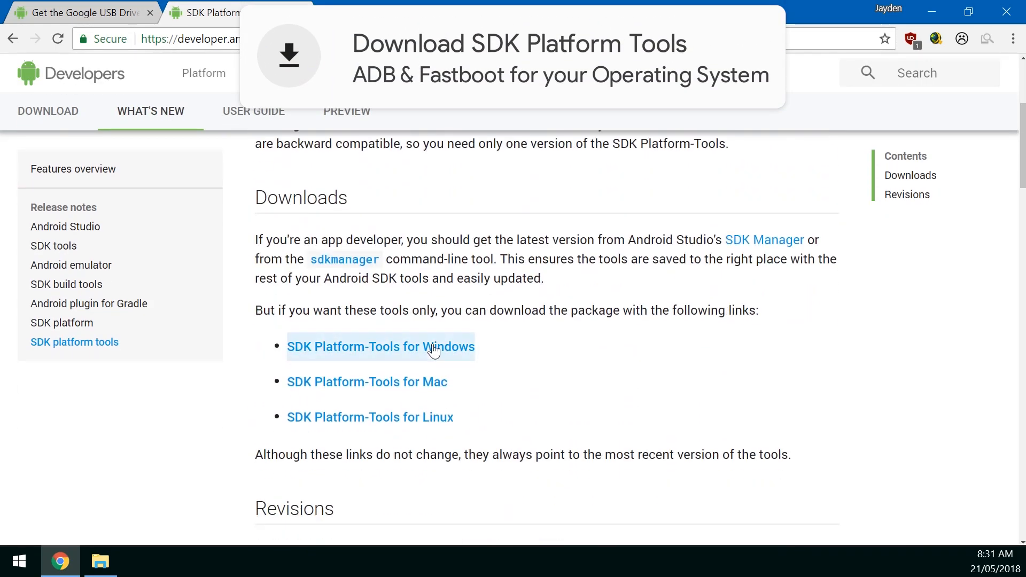
mouse_move(553, 367)
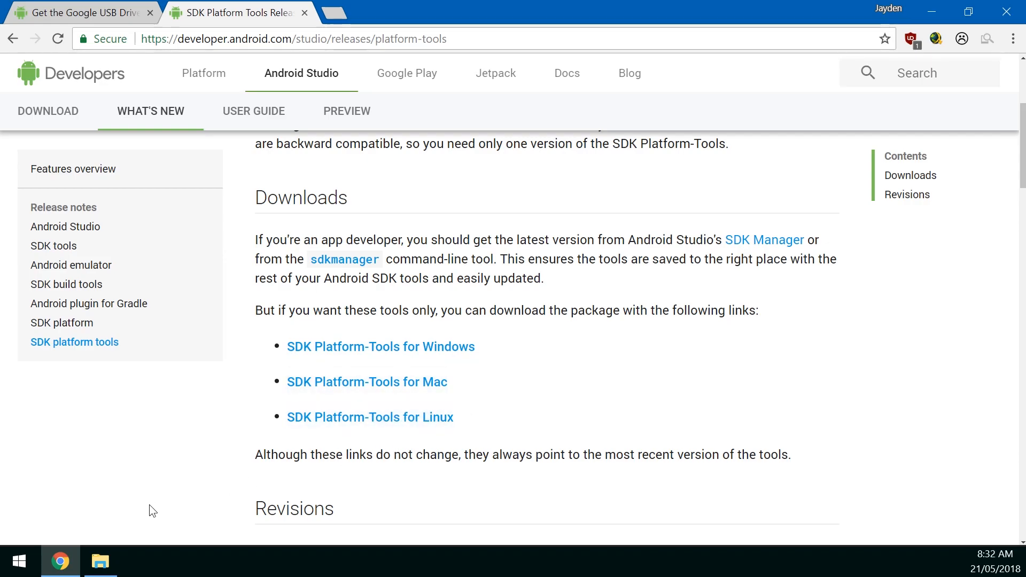
click(99, 560)
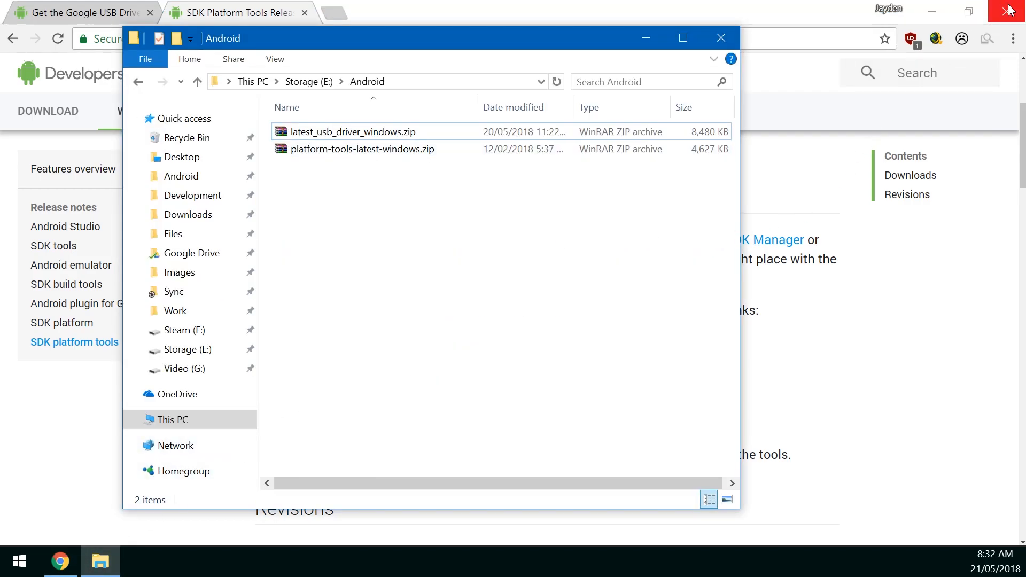
Close Chrome and extract usb_driver and platform-tools from their zips into E:\Android
click(364, 149)
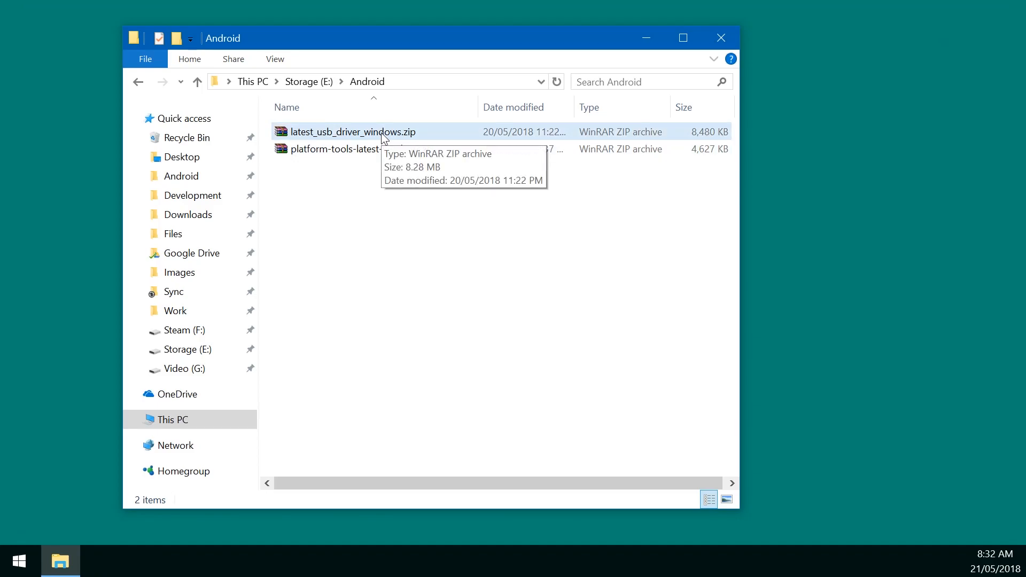
double_click(351, 131)
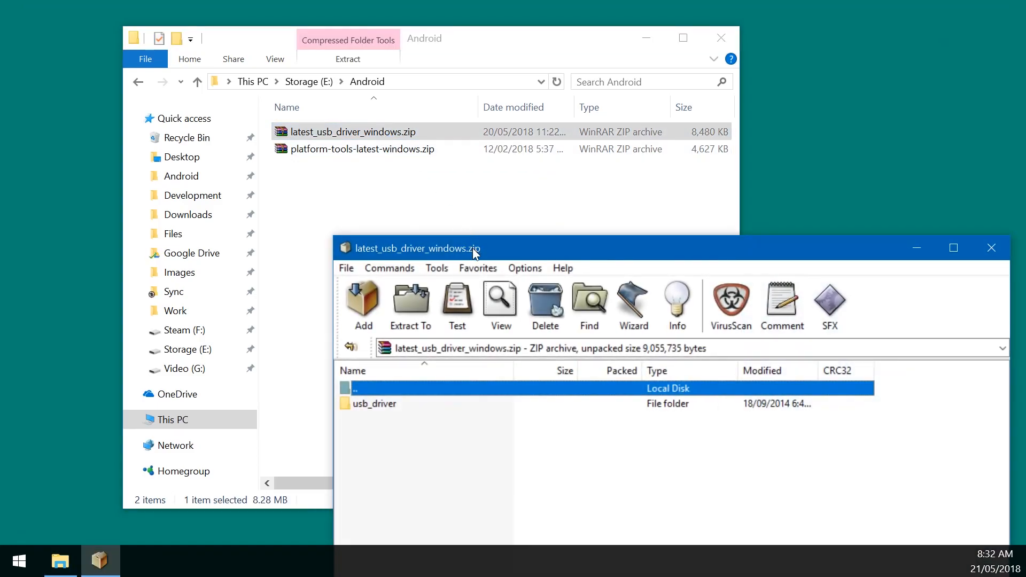
drag(417, 248, 476, 138)
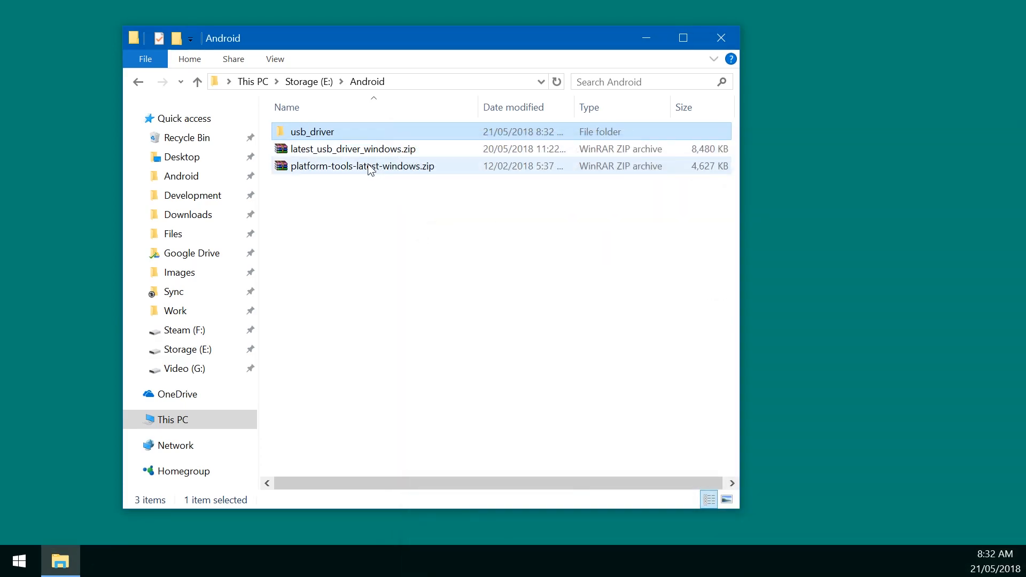
double_click(362, 165)
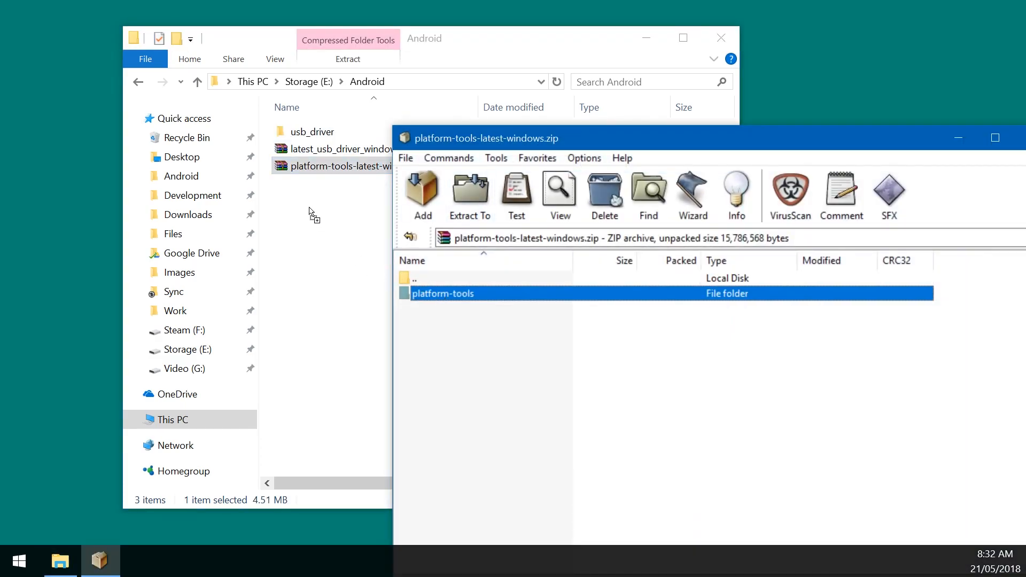
click(469, 196)
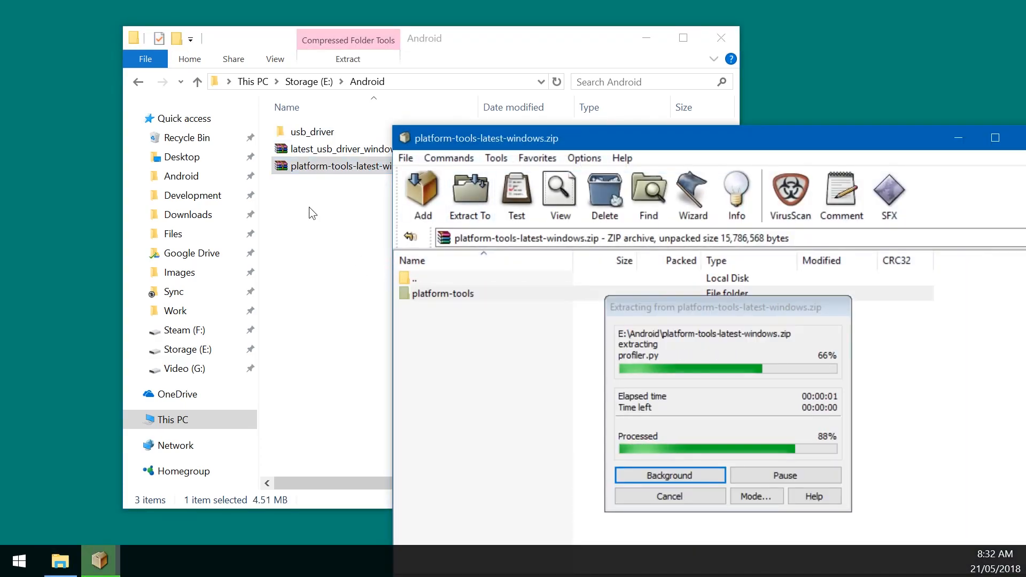
click(669, 475)
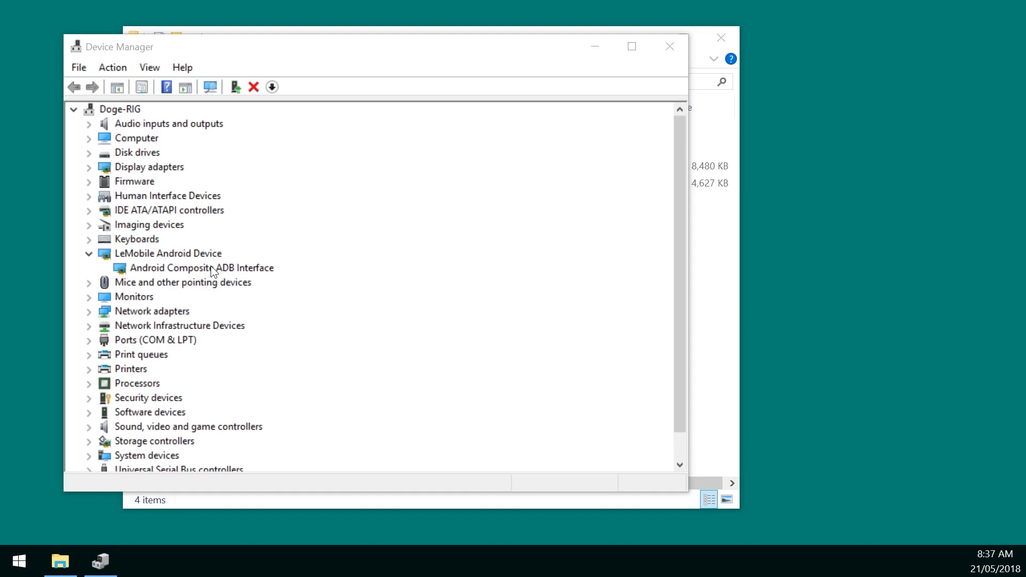
Reach Device Manager via Start right-click and Windows 7 Computer Management; select LeMobile Android Device
click(201, 268)
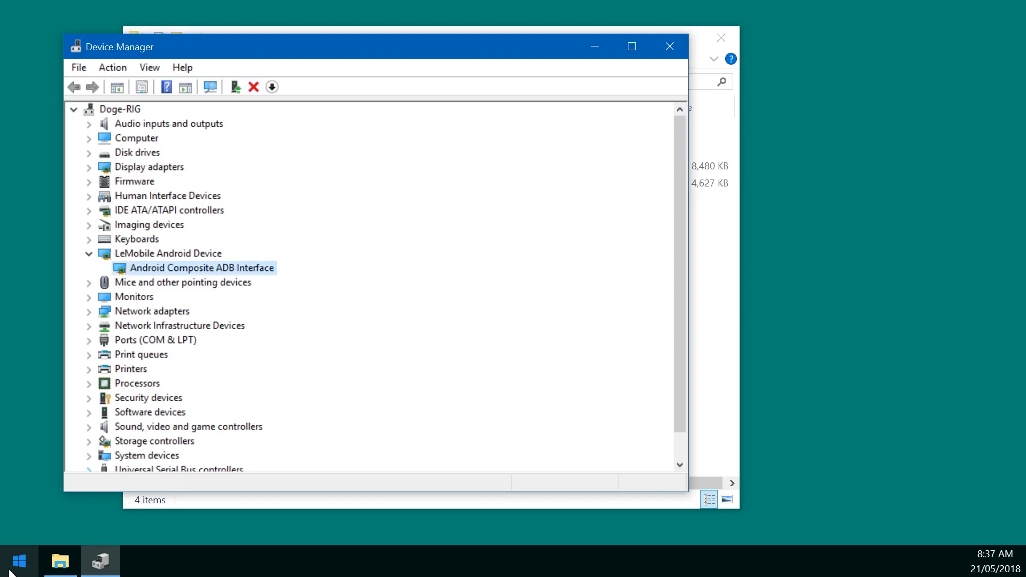
mouse_move(10, 569)
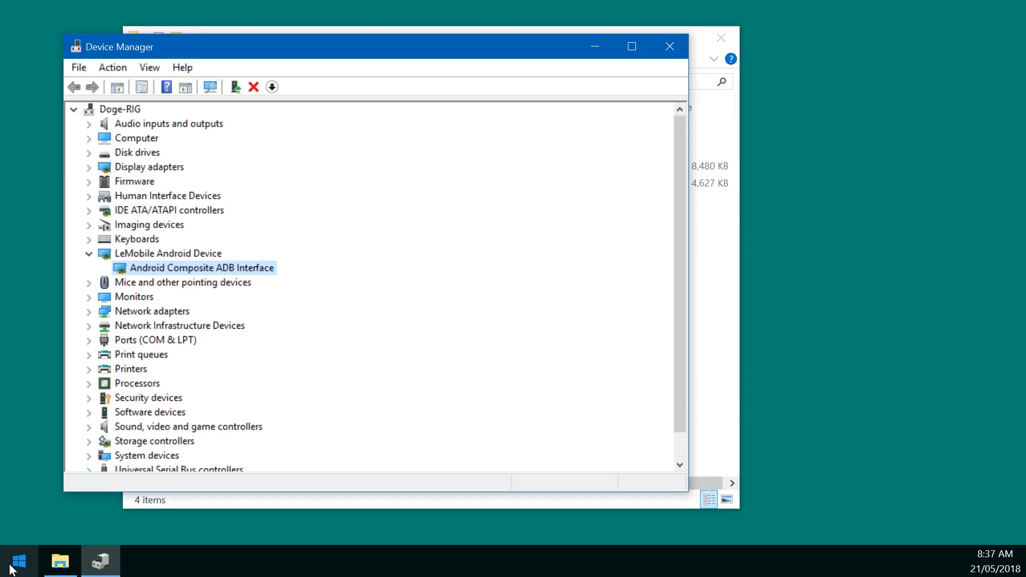
right_click(17, 561)
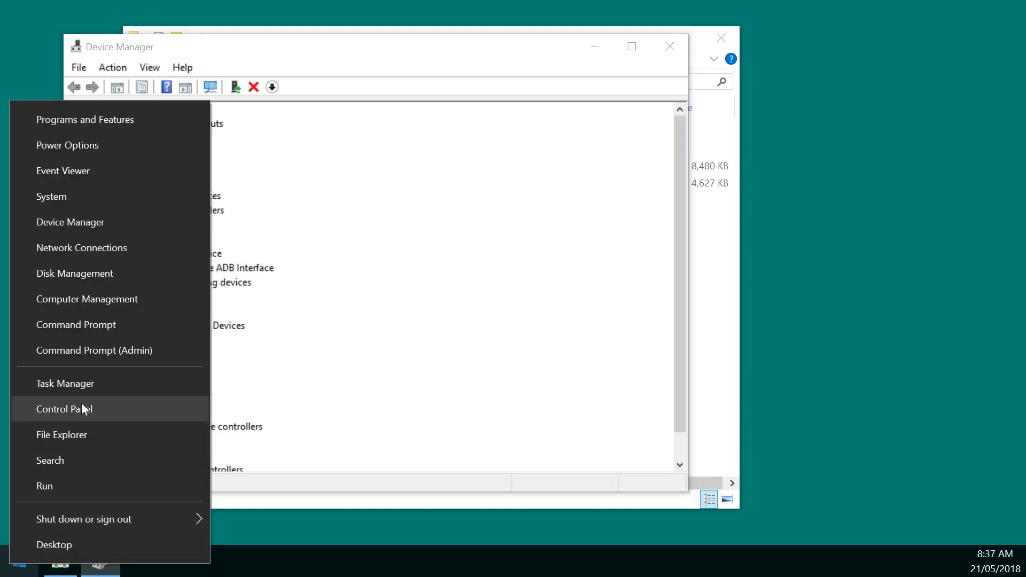
mouse_move(70, 222)
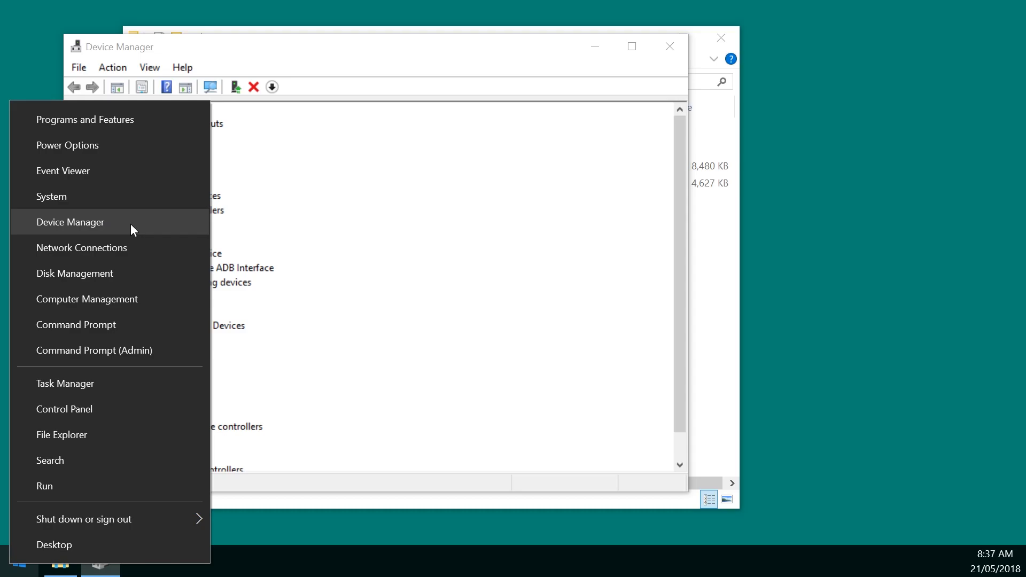
click(70, 222)
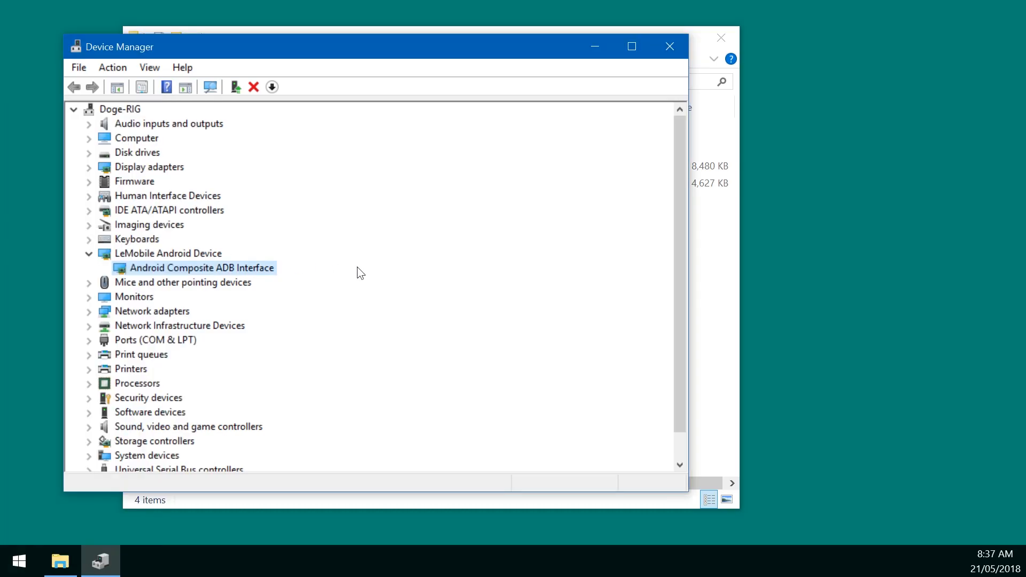
click(18, 562)
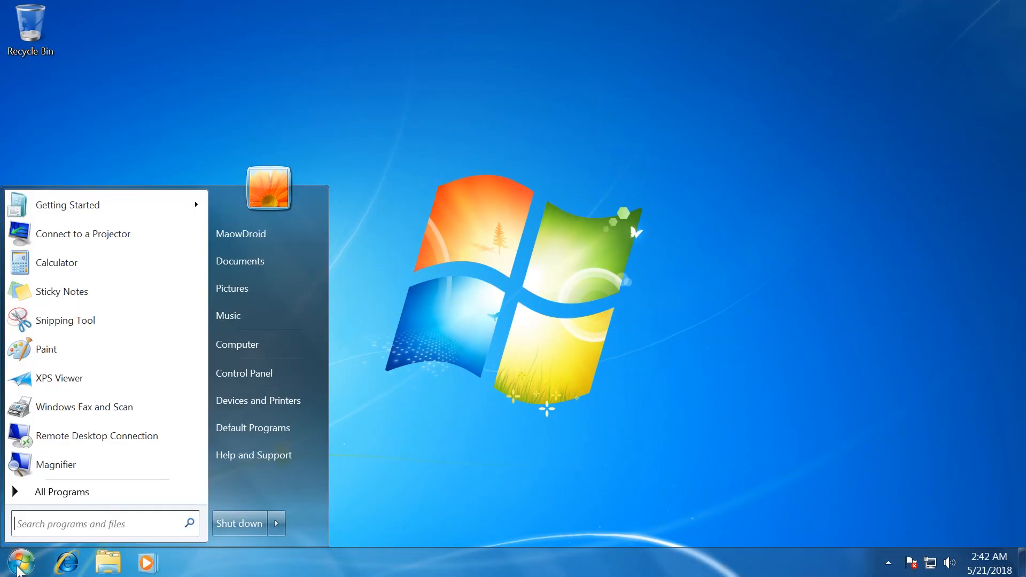
mouse_move(256, 344)
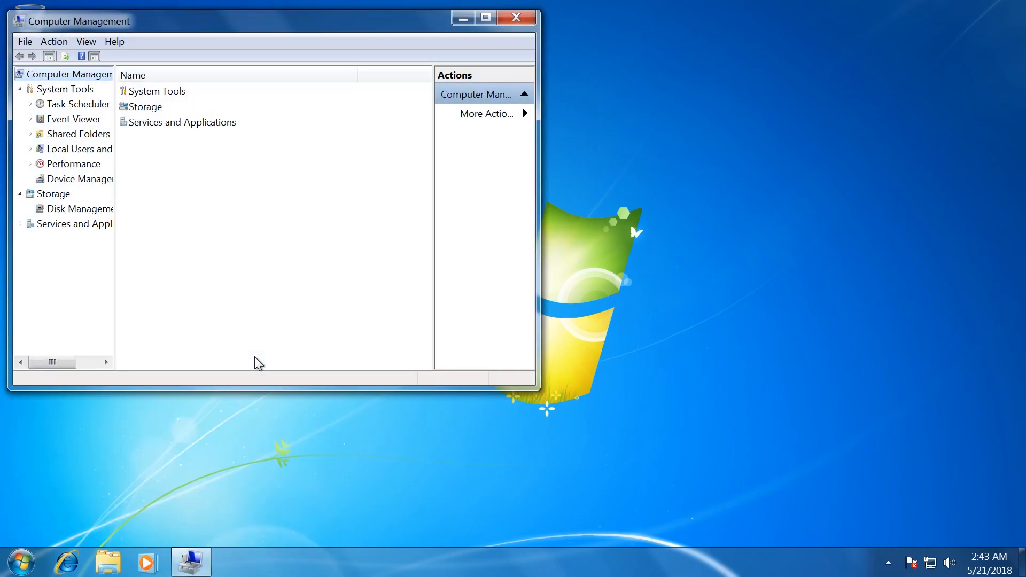
click(82, 178)
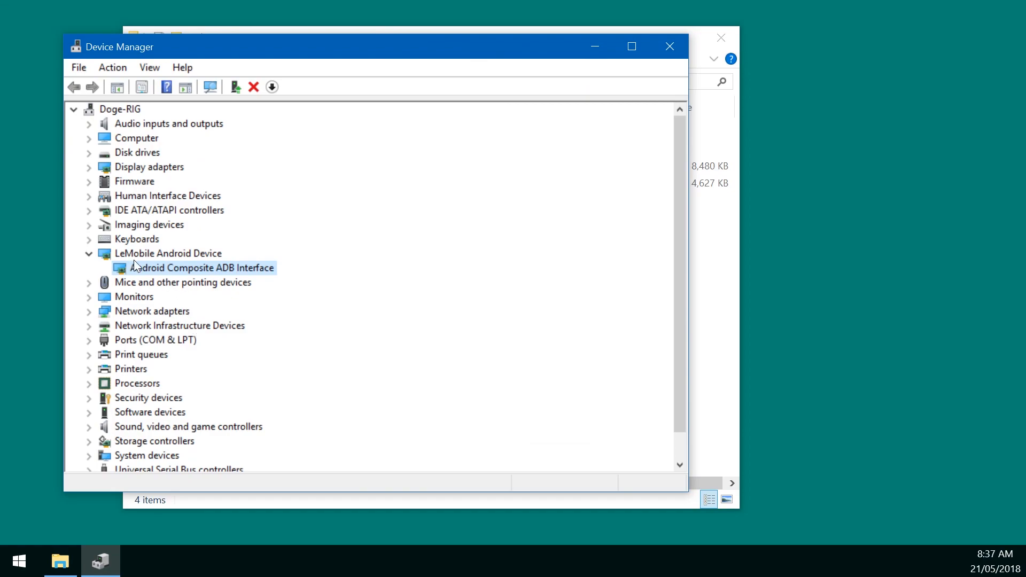
click(167, 253)
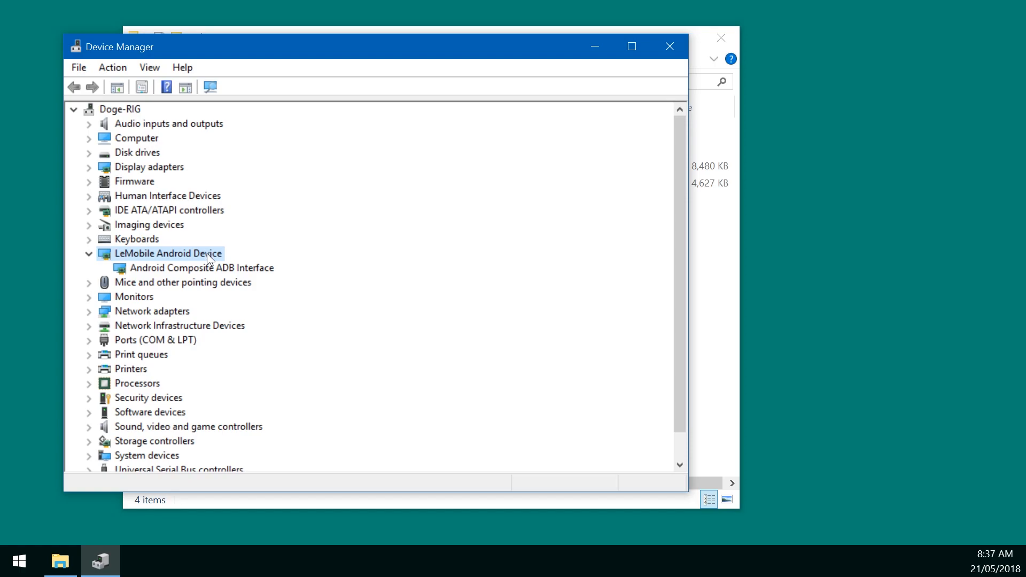
mouse_move(184, 342)
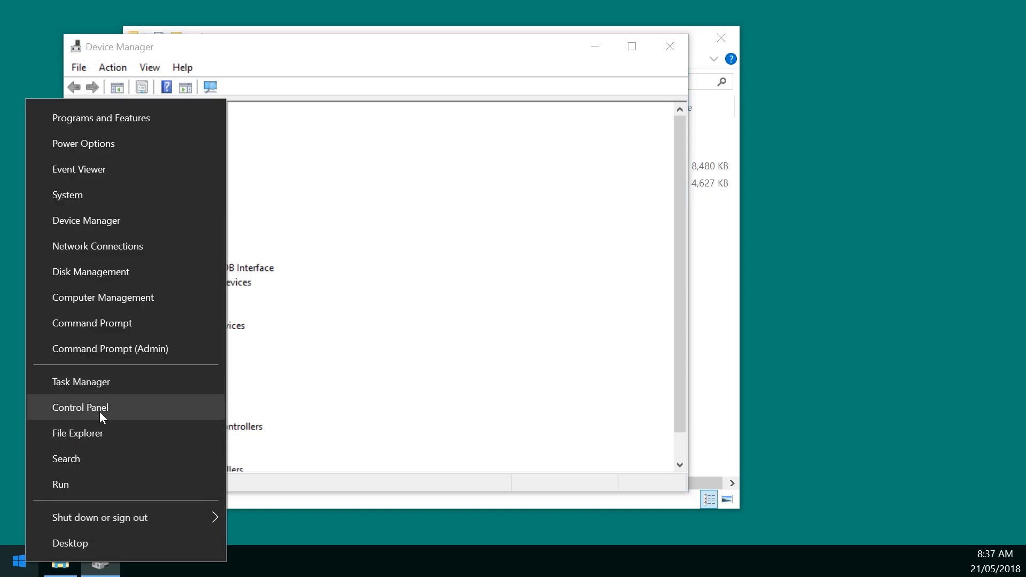
mouse_move(129, 355)
text(cmd)
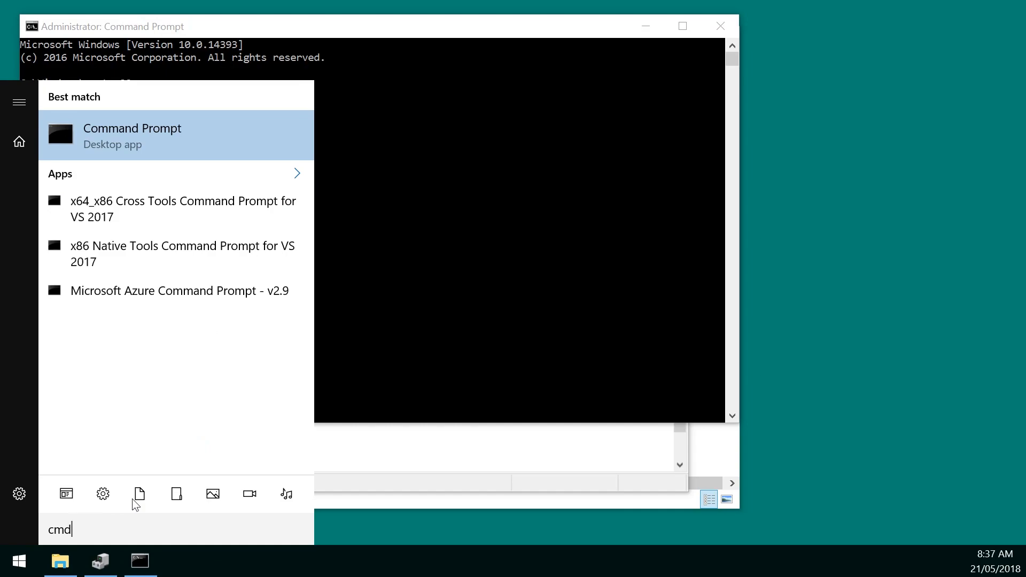
Open Command Prompt as administrator and run pnputil /enum-drivers
right_click(131, 134)
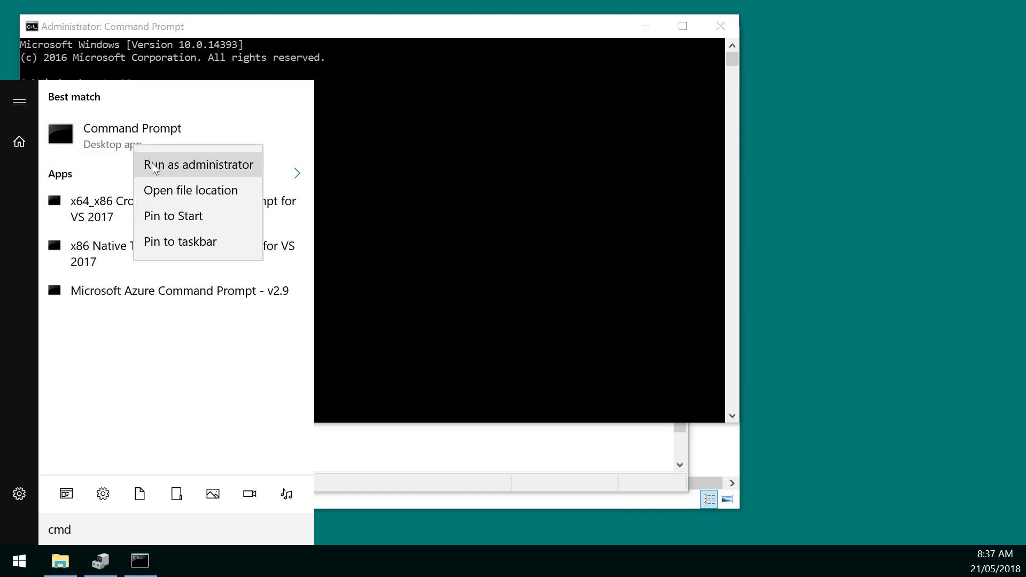
click(198, 164)
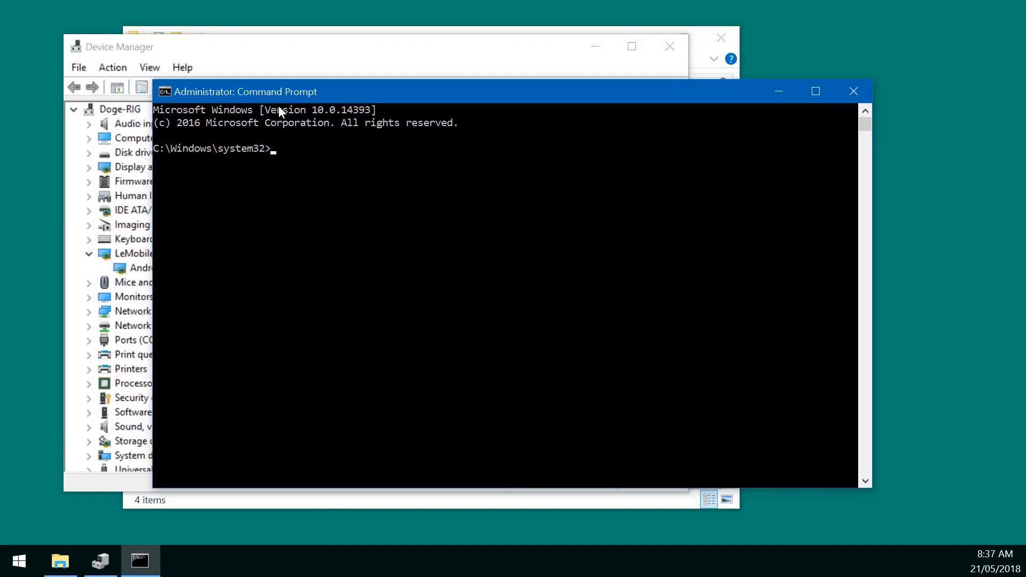
text(p)
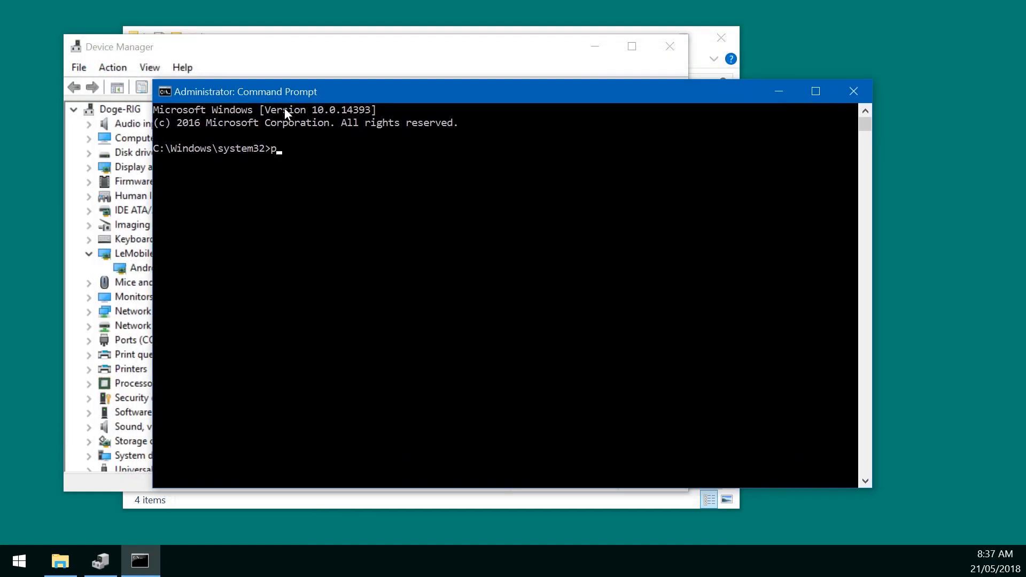
text(nputil /)
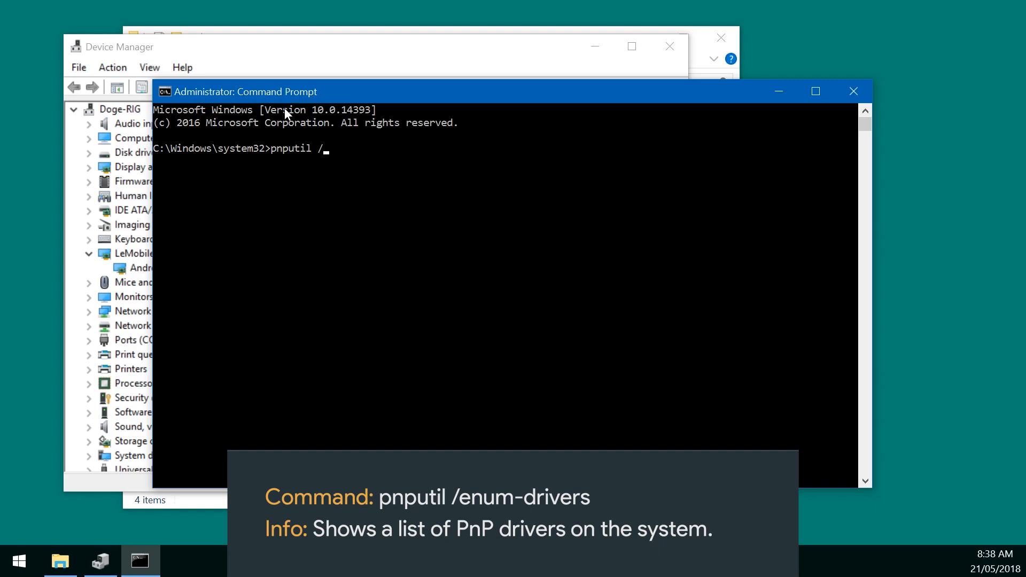
text(enum)
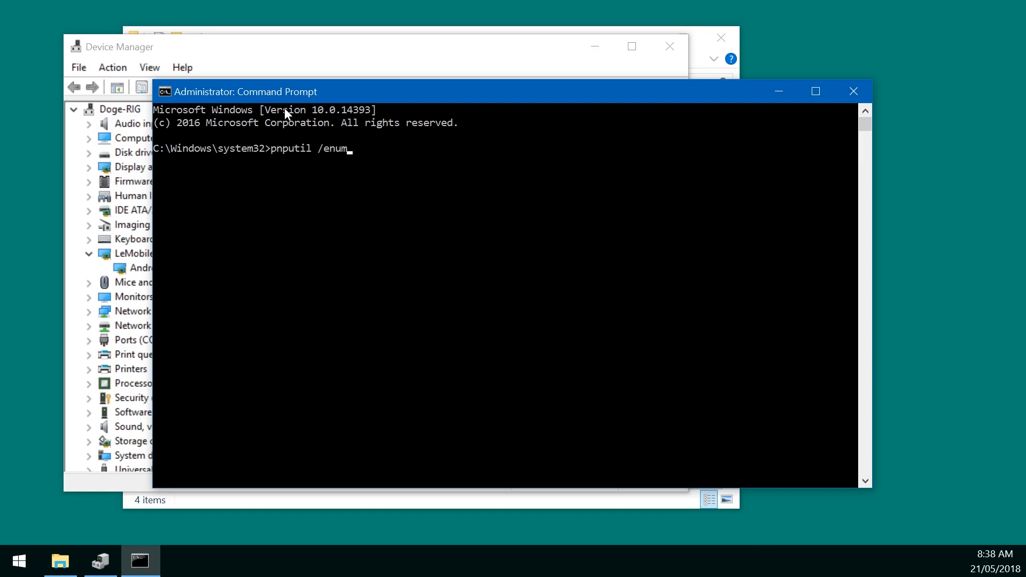
text(-dr)
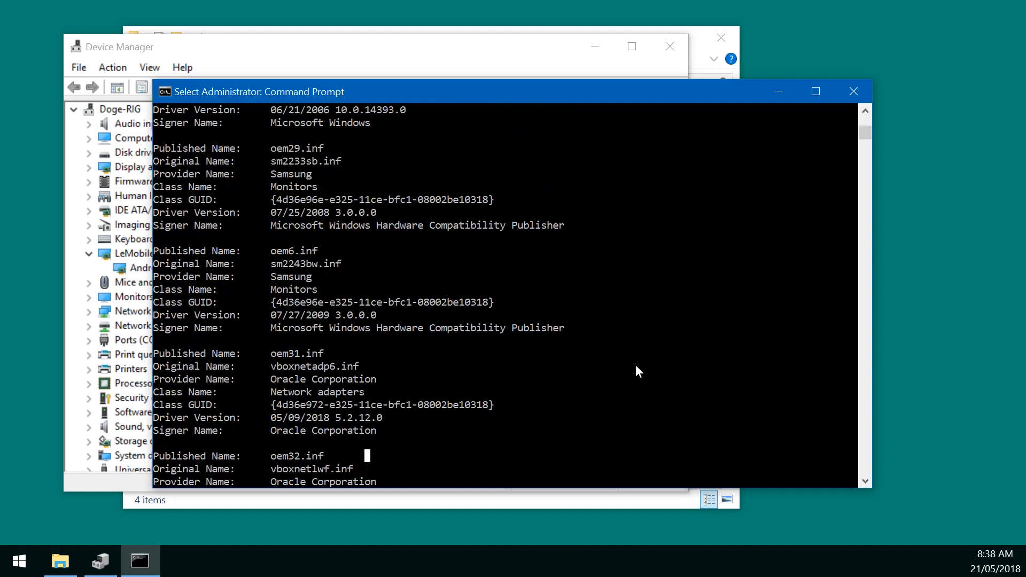
Locate and highlight oem14.inf and its LeMobile Android Device class in the driver list
scroll(down, 3)
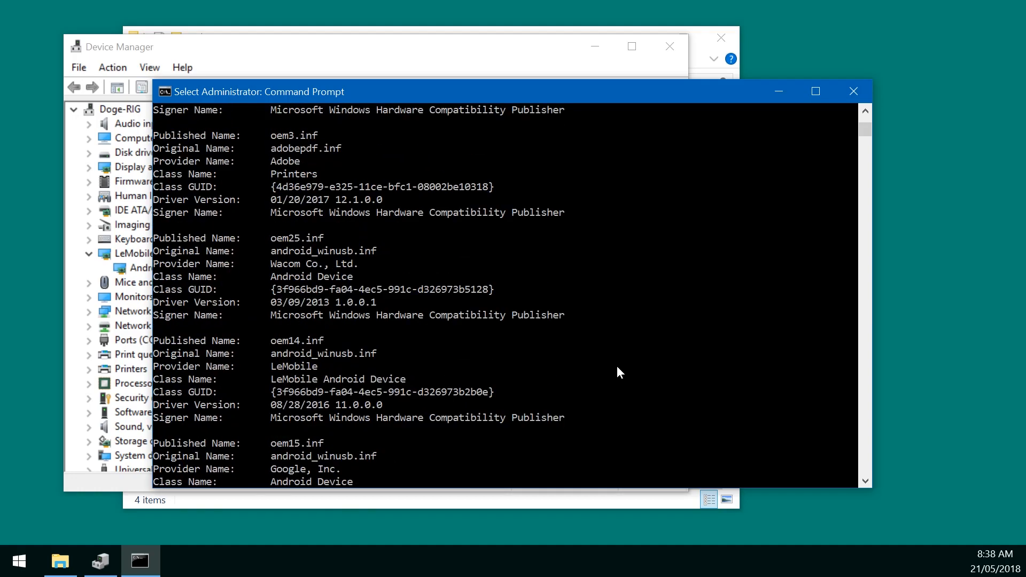
mouse_move(265, 340)
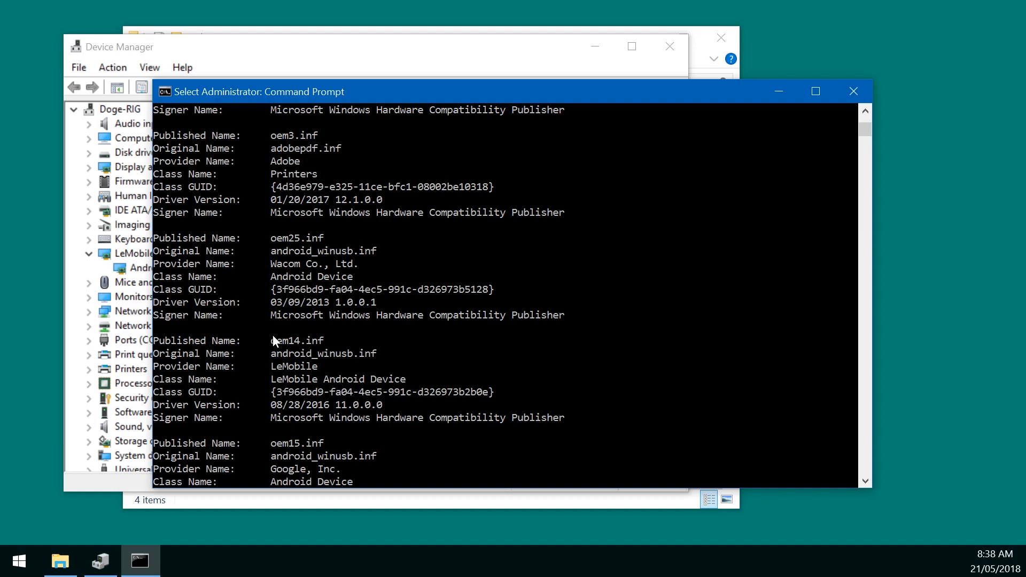
double_click(297, 340)
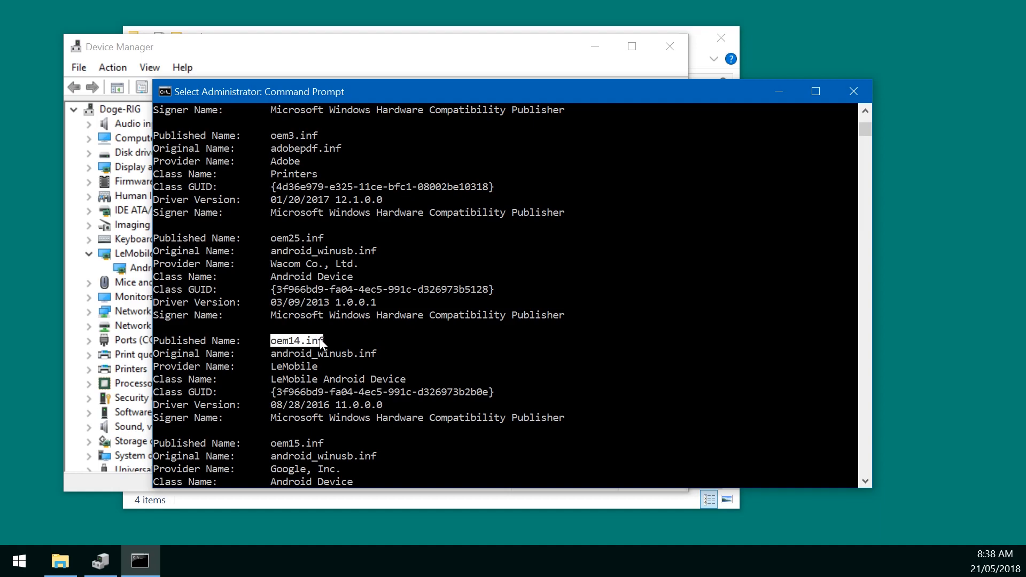
mouse_move(335, 368)
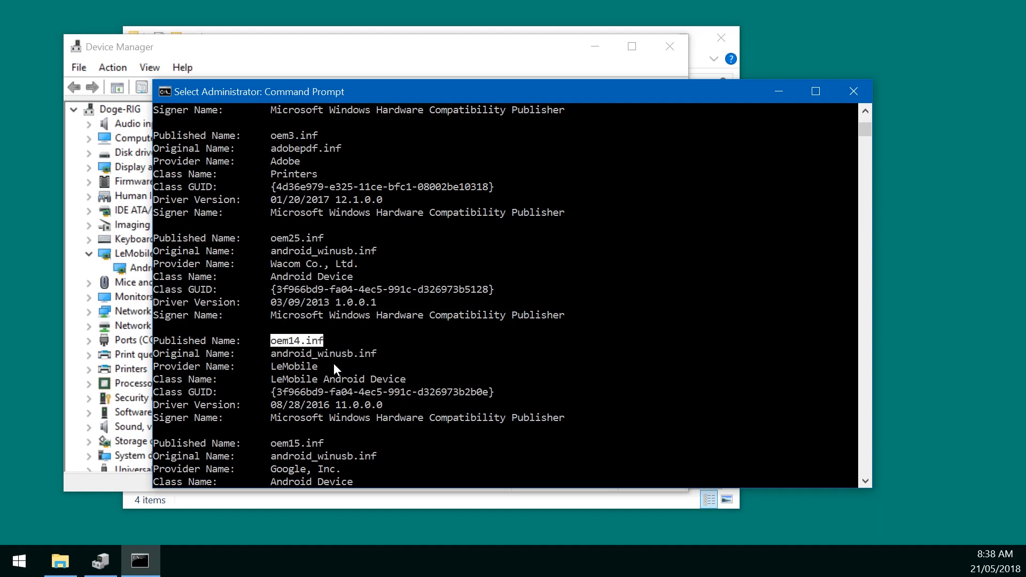
double_click(294, 366)
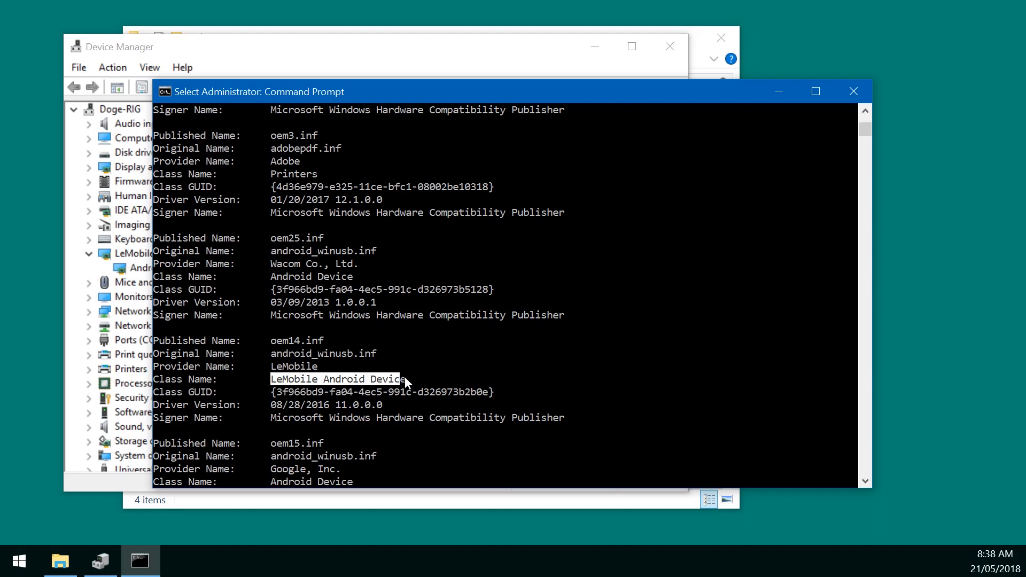
mouse_move(276, 342)
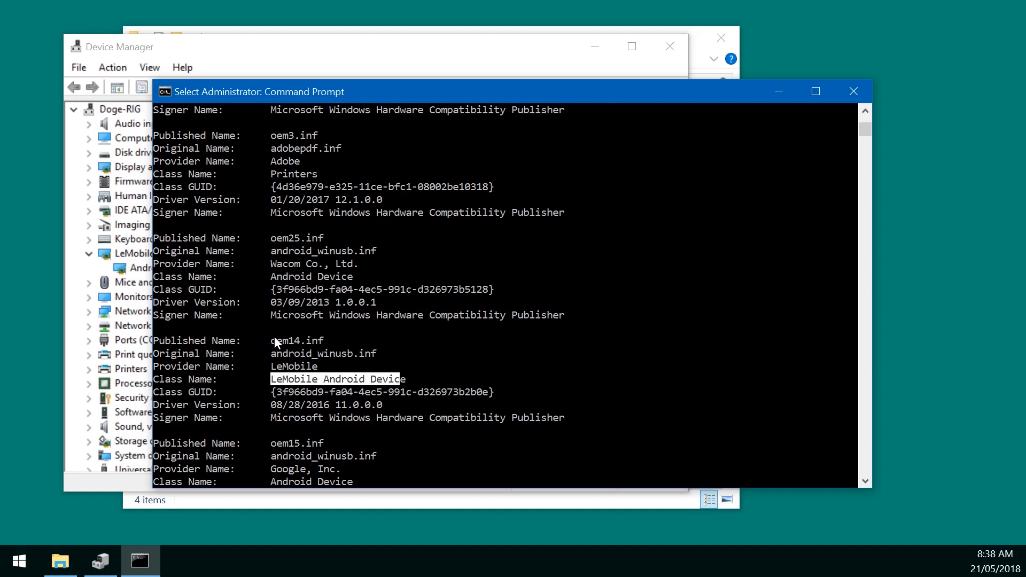
double_click(295, 340)
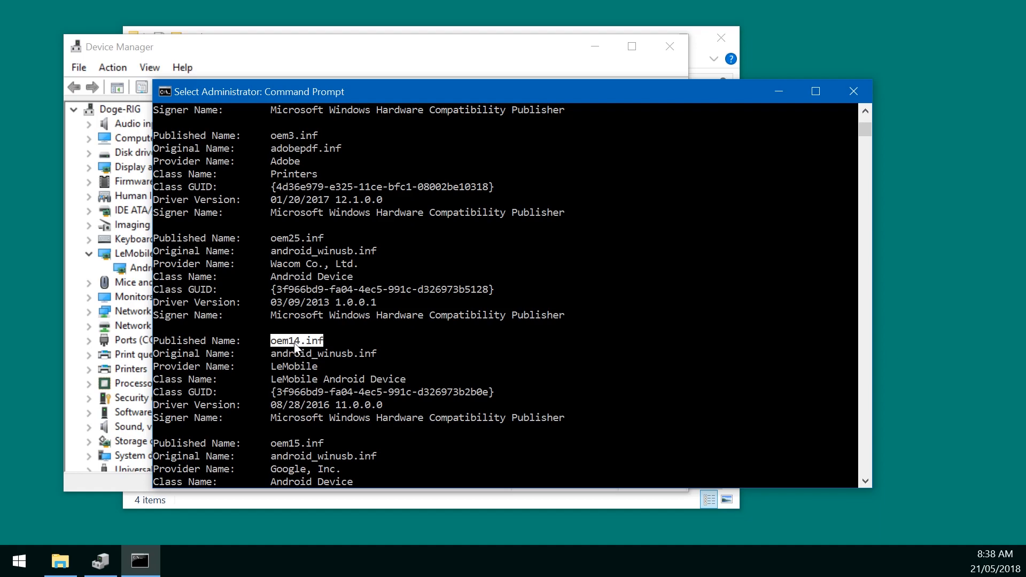
mouse_move(429, 339)
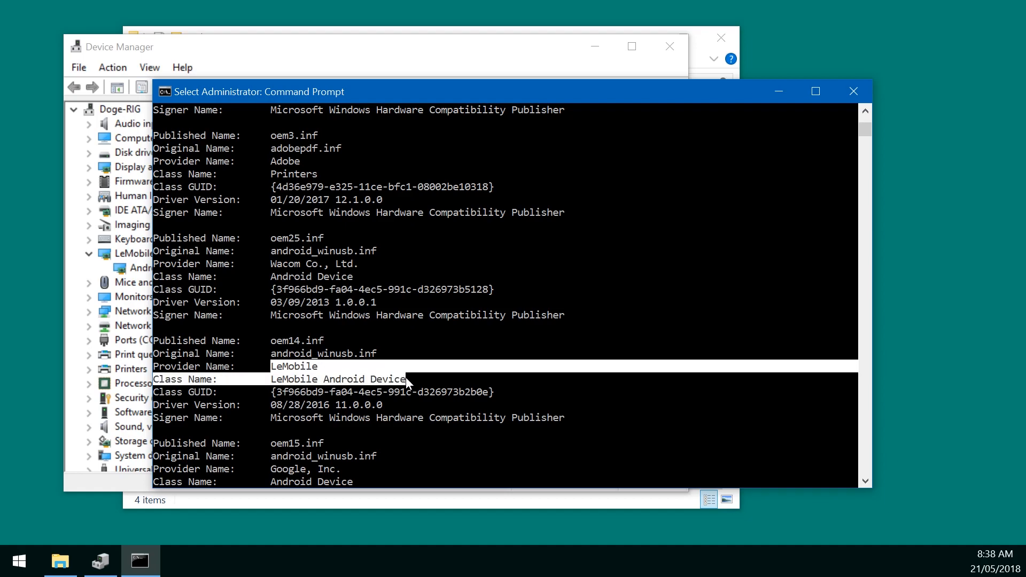
mouse_move(410, 384)
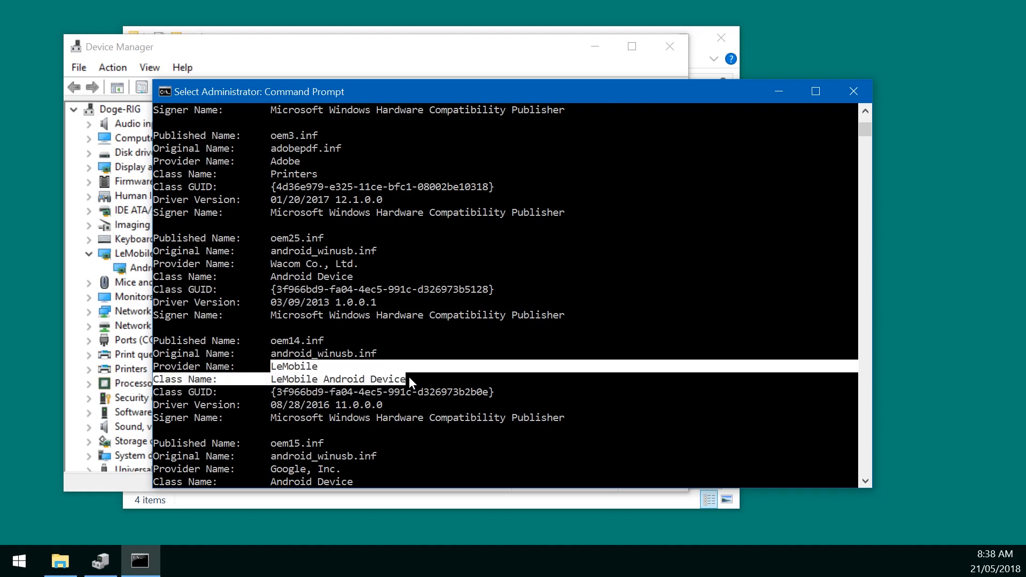
mouse_move(426, 379)
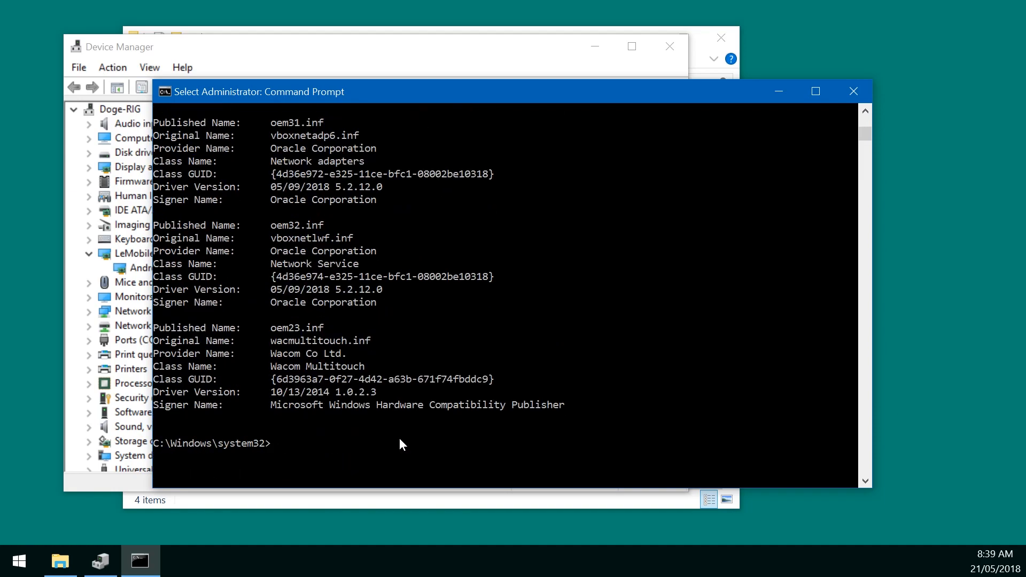
Run 'pnputil /delete-driver oem14.inf /force' to remove the LeMobile driver package
text(p)
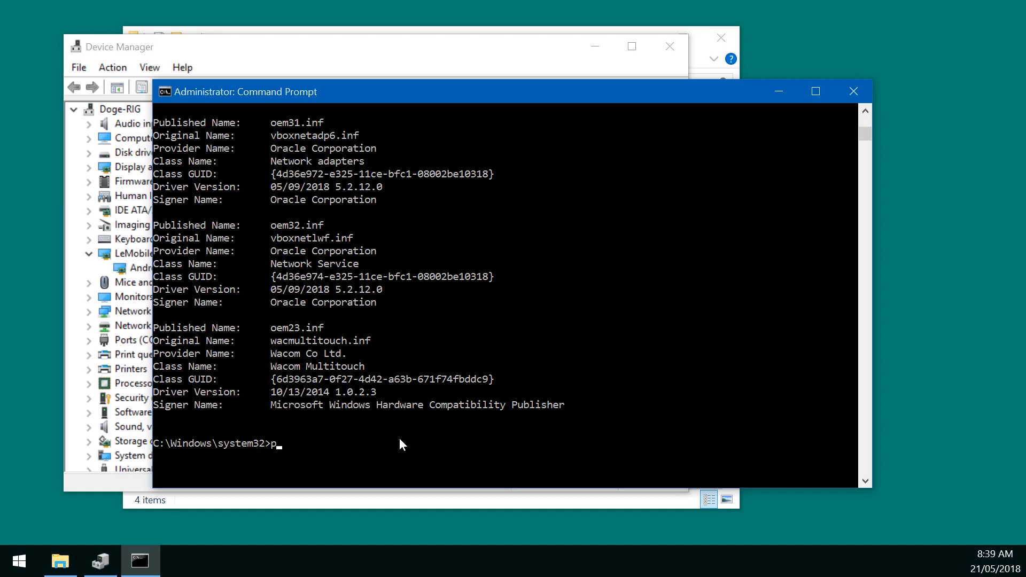
text(nputil)
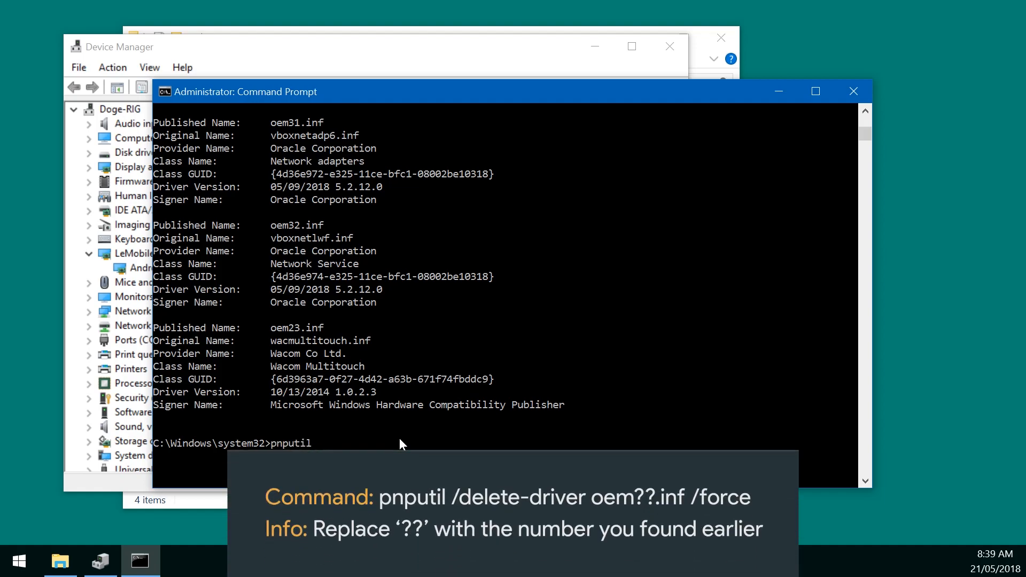
text(/de)
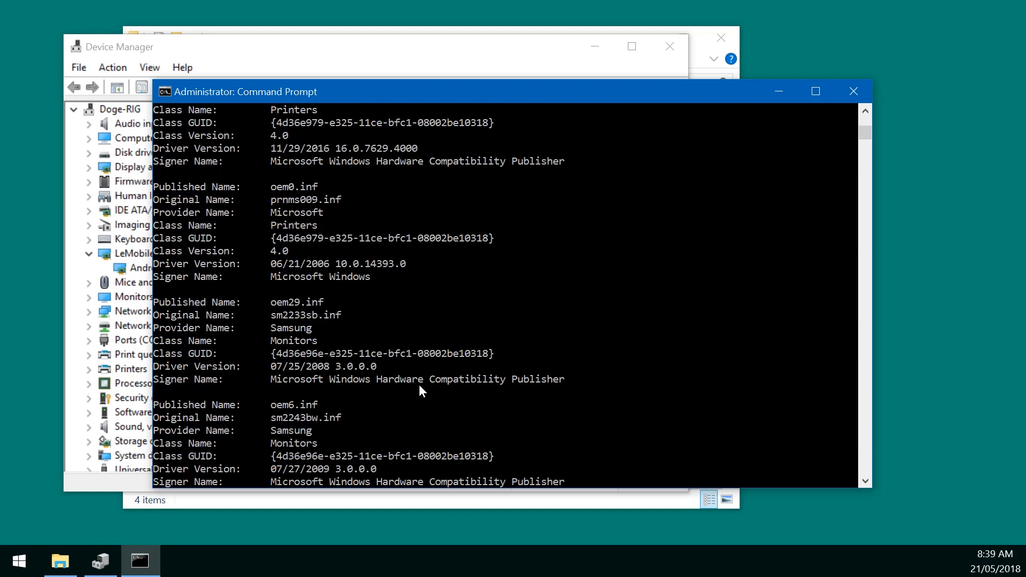
scroll(down, 3)
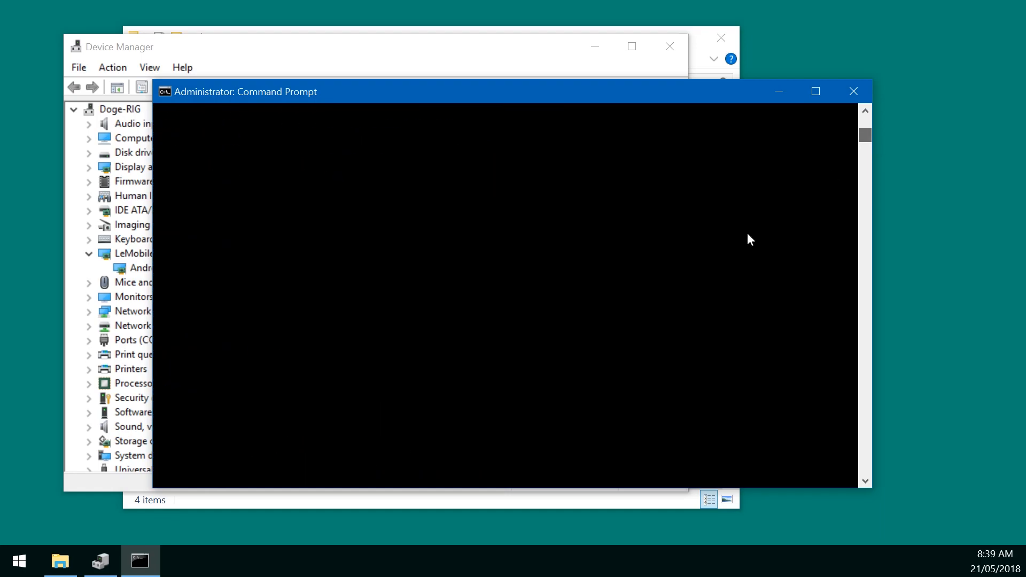
text(pnputil /delete-driver oem14.)
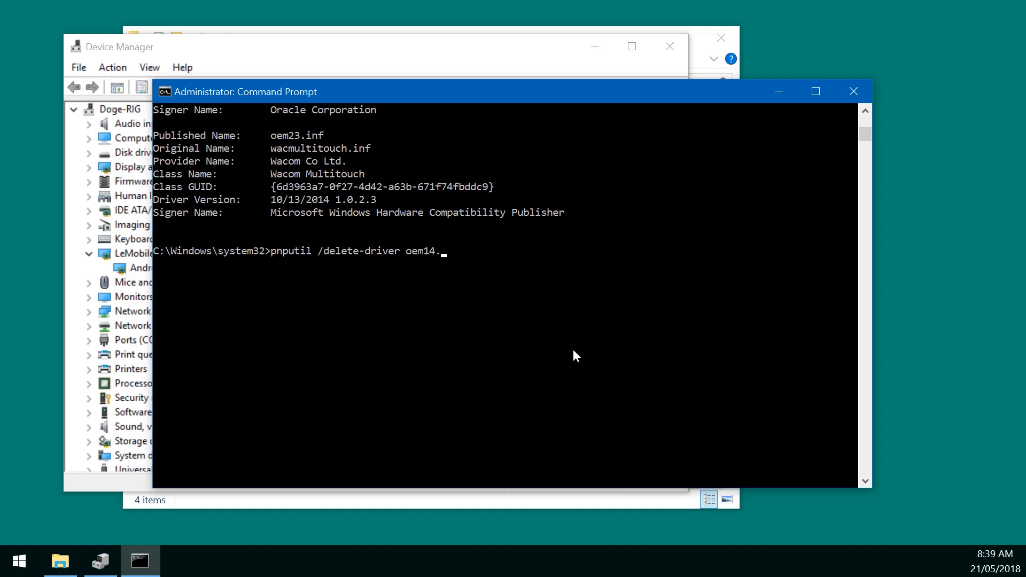
text(inf)
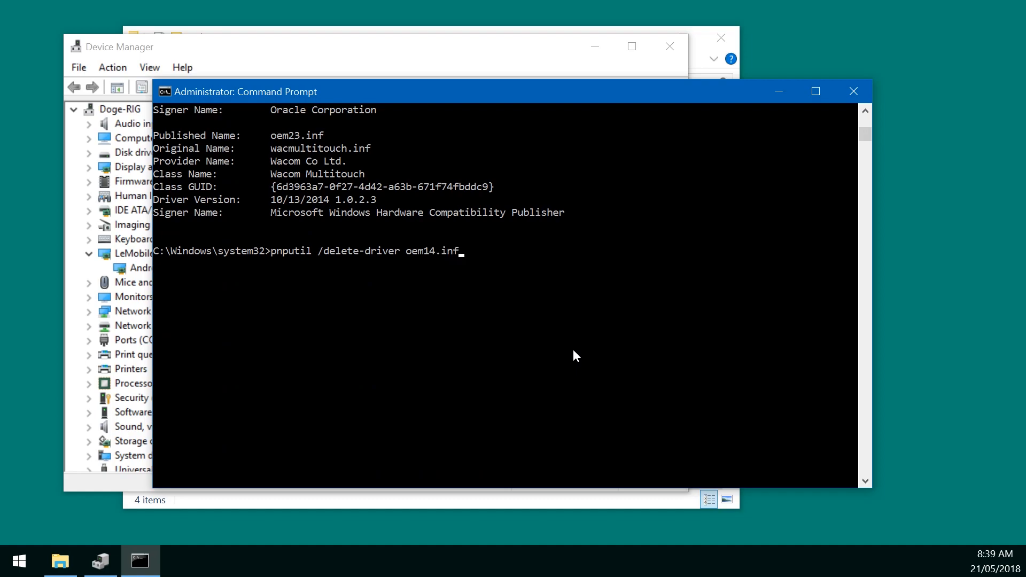
text(/for)
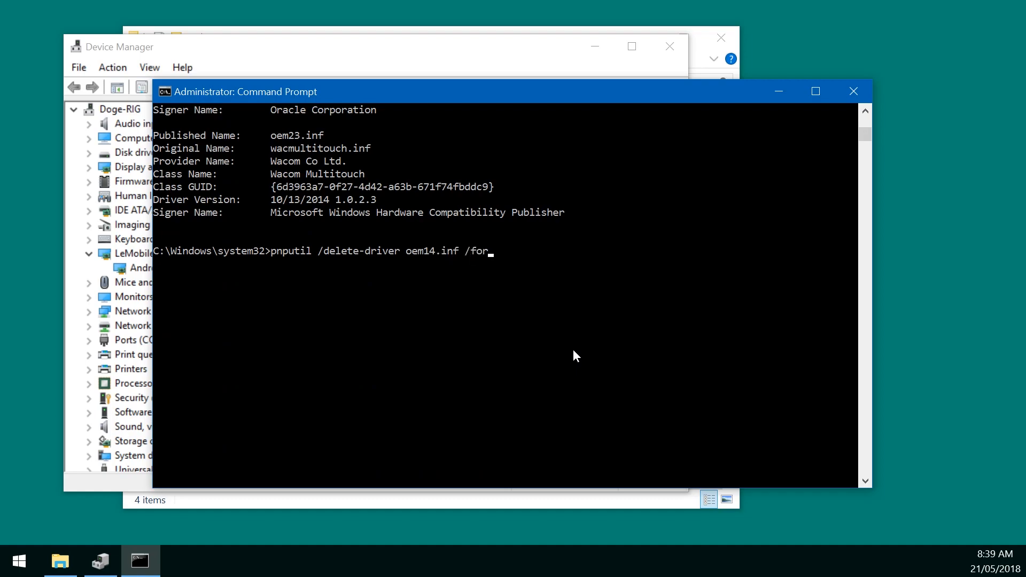
text(ce)
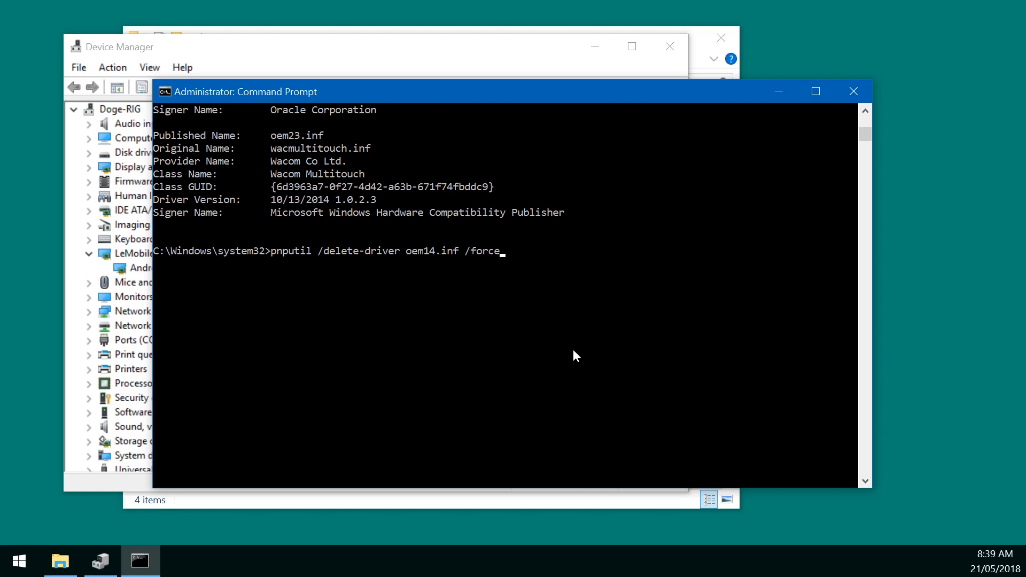
key(enter)
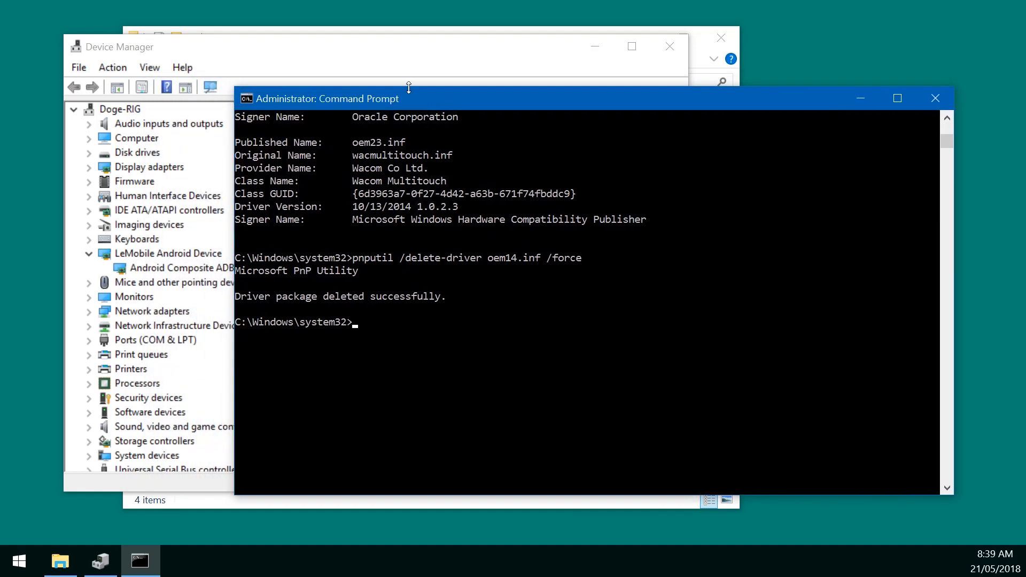
mouse_move(165, 268)
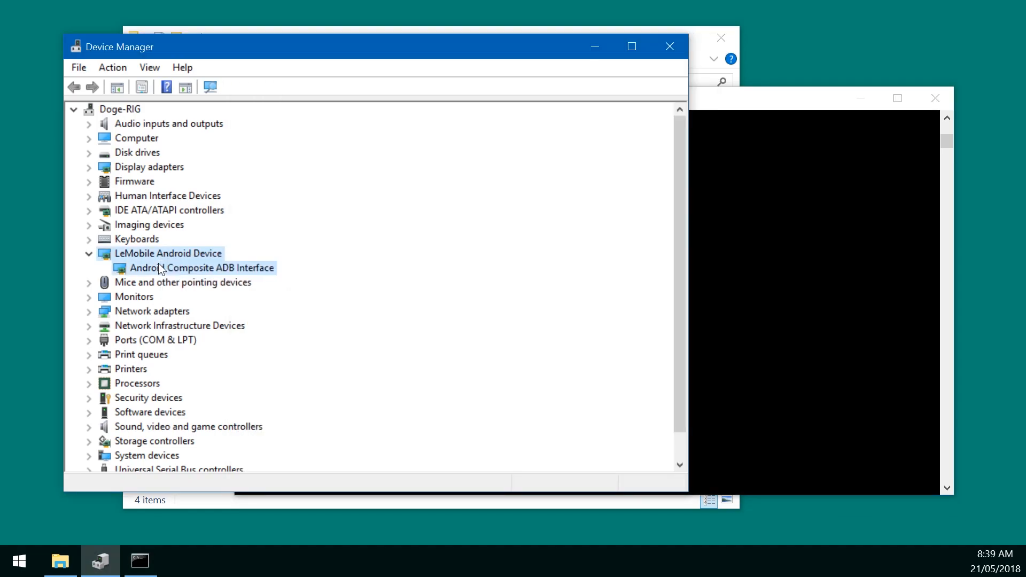
Update the Android Composite ADB Interface driver from E:\Android\usb_driver and close the wizard
click(201, 268)
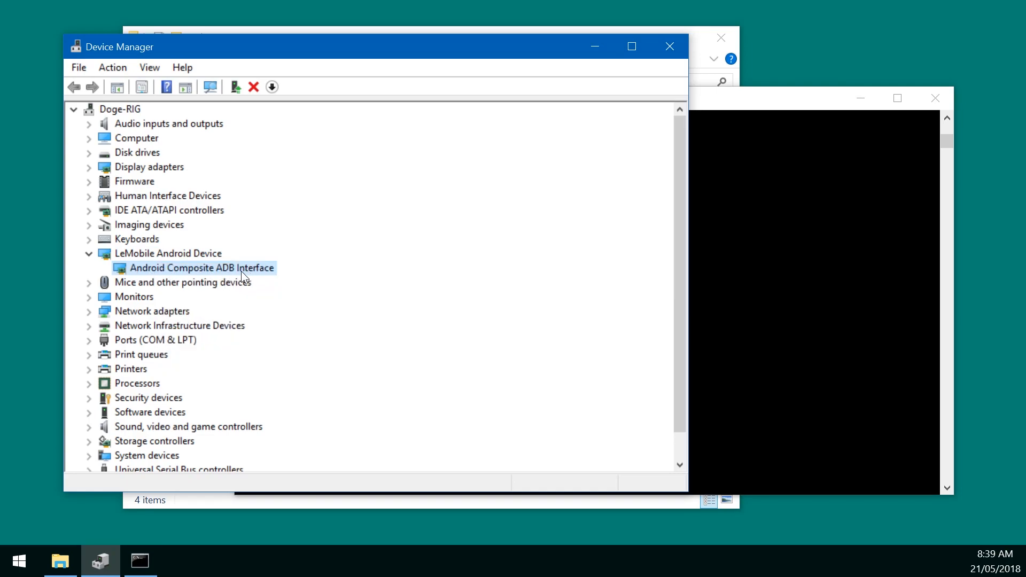
right_click(199, 268)
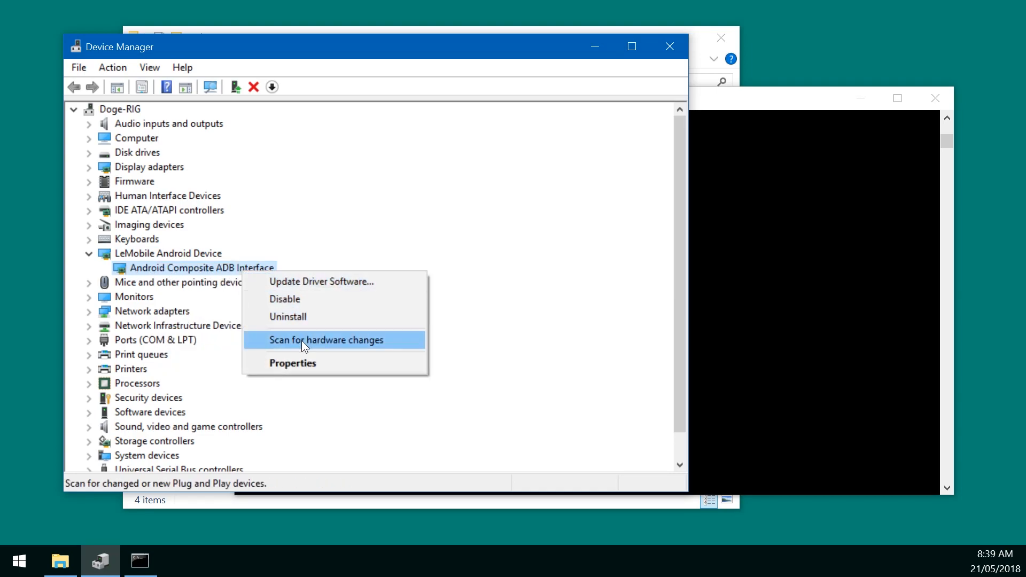
click(321, 281)
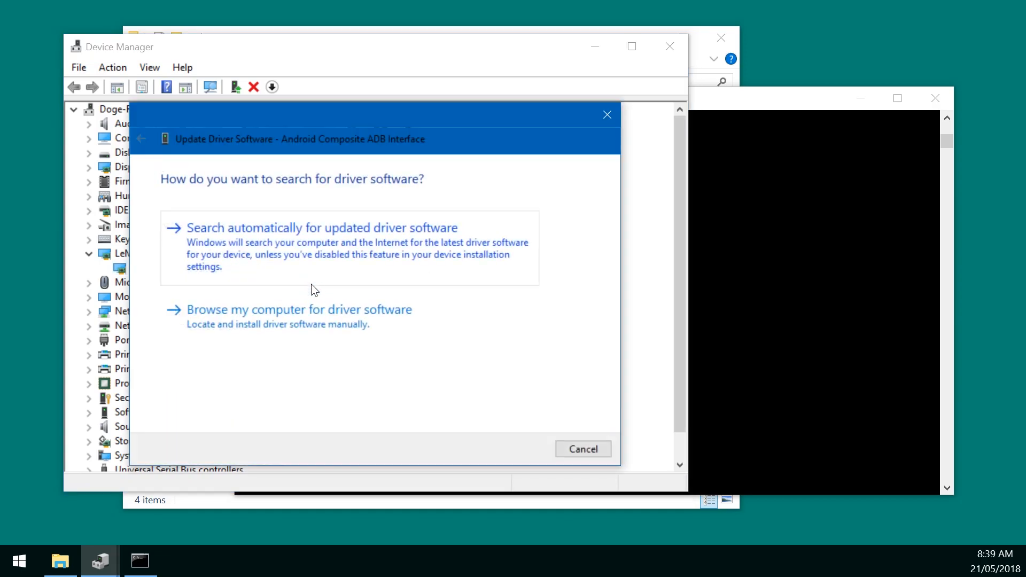
click(298, 309)
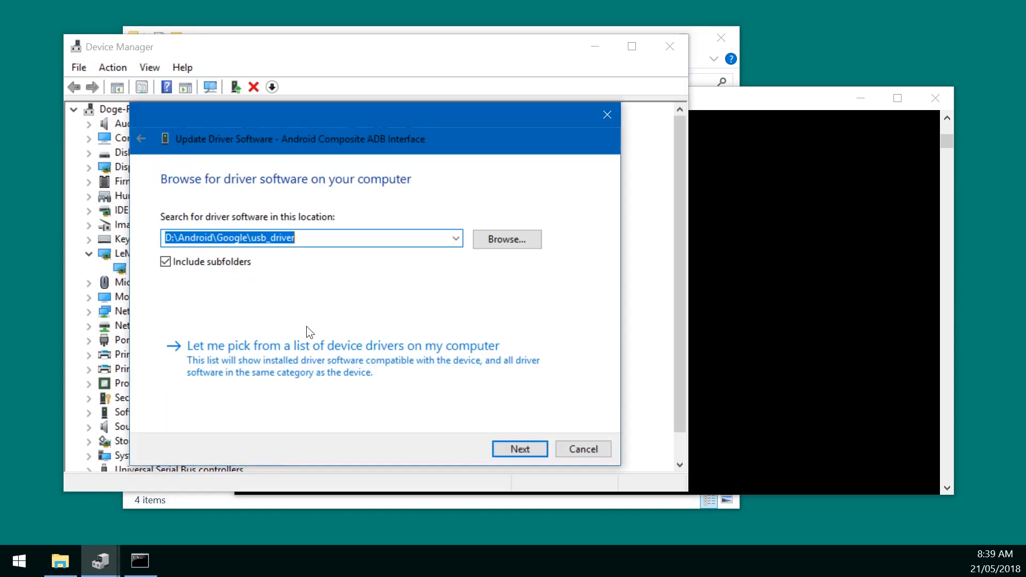
click(506, 239)
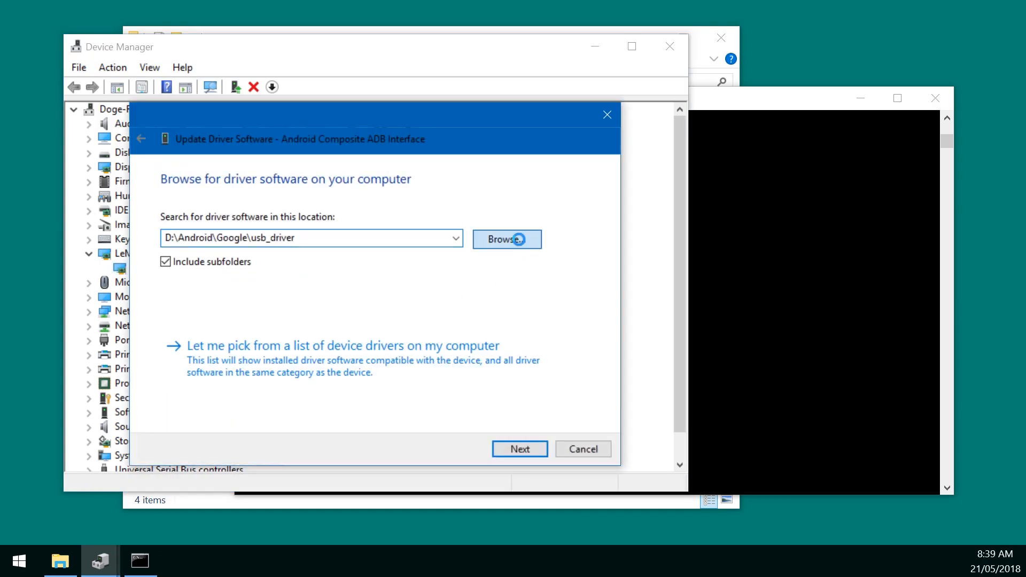
click(506, 239)
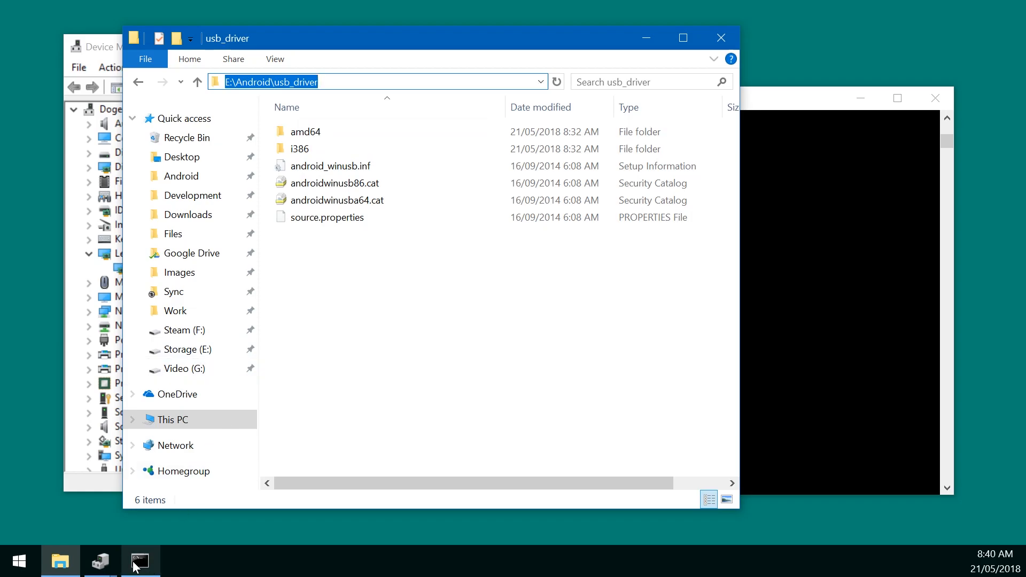
click(100, 560)
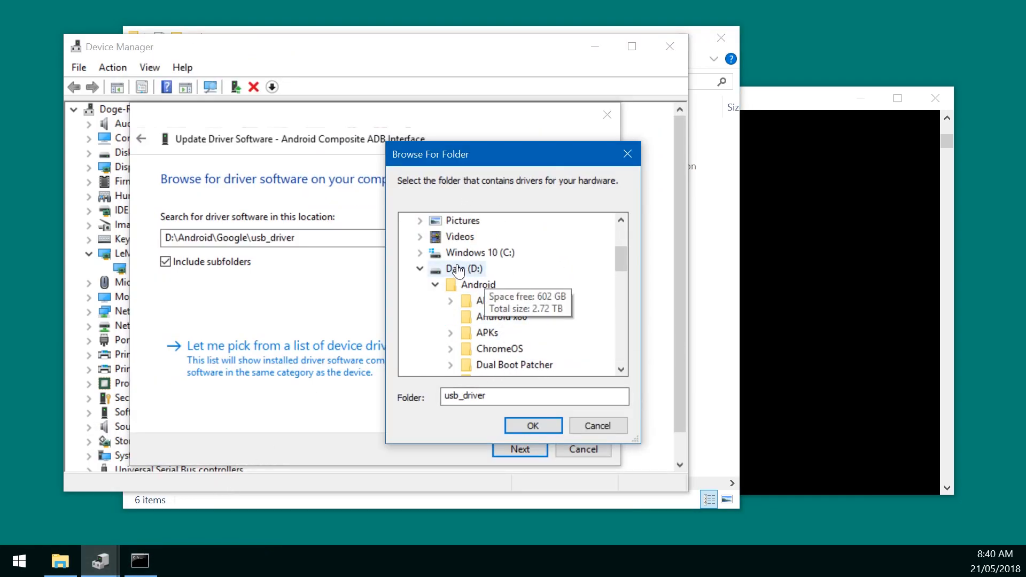
click(533, 425)
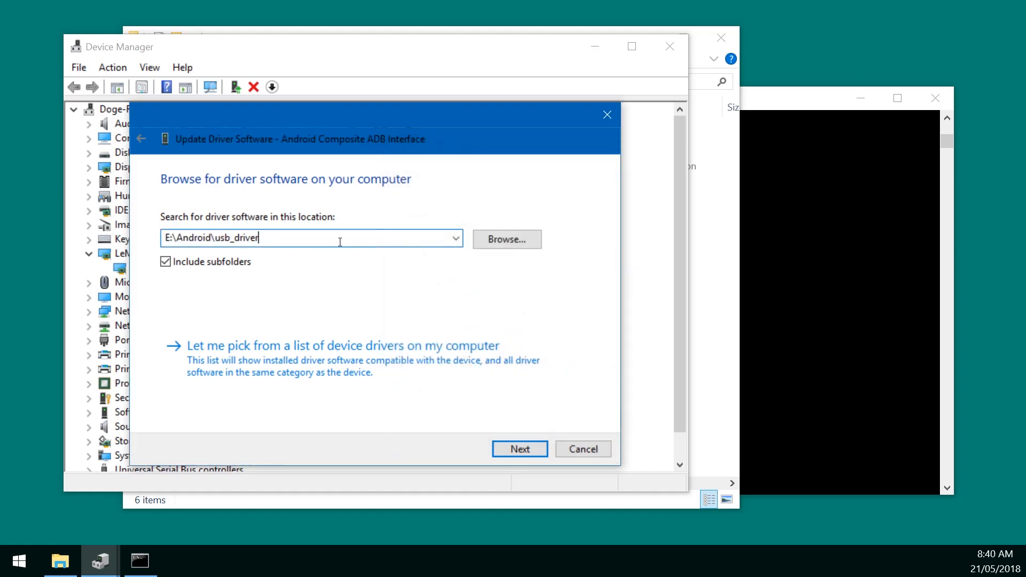
click(519, 449)
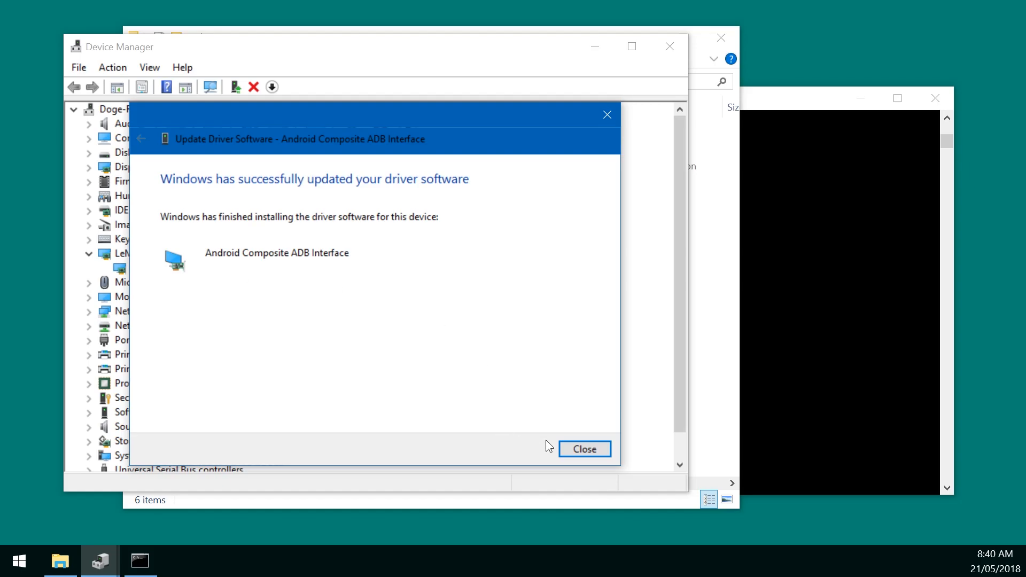
click(583, 449)
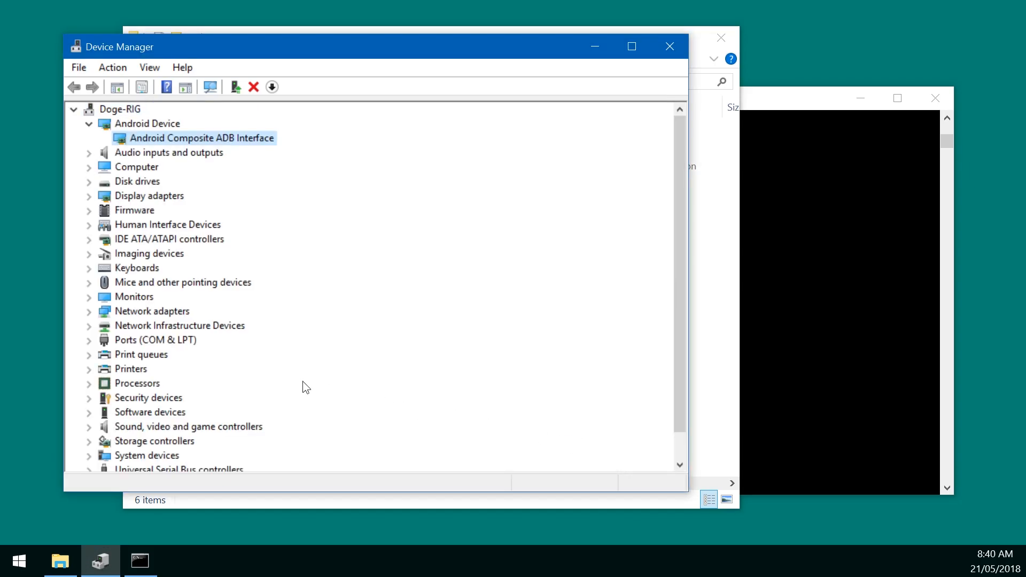
mouse_move(177, 155)
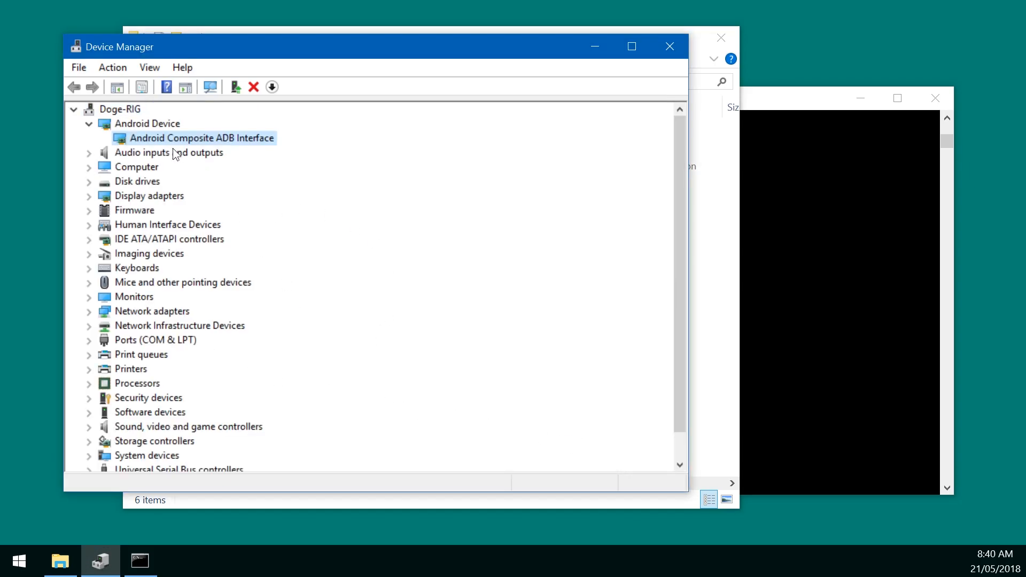
Install android_winusb.inf from E:\Android\usb_driver, then open the platform-tools folder
click(147, 123)
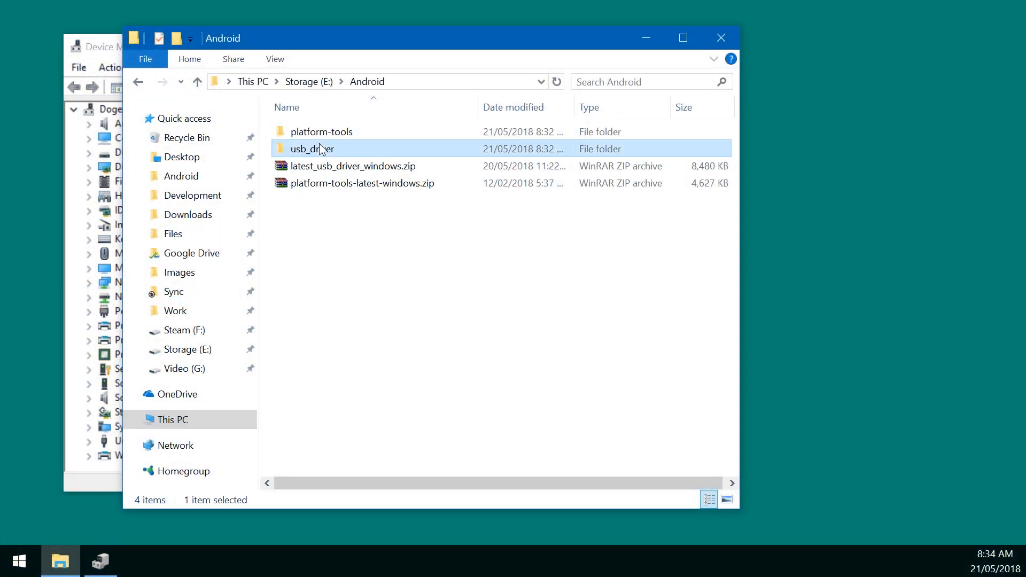
double_click(312, 149)
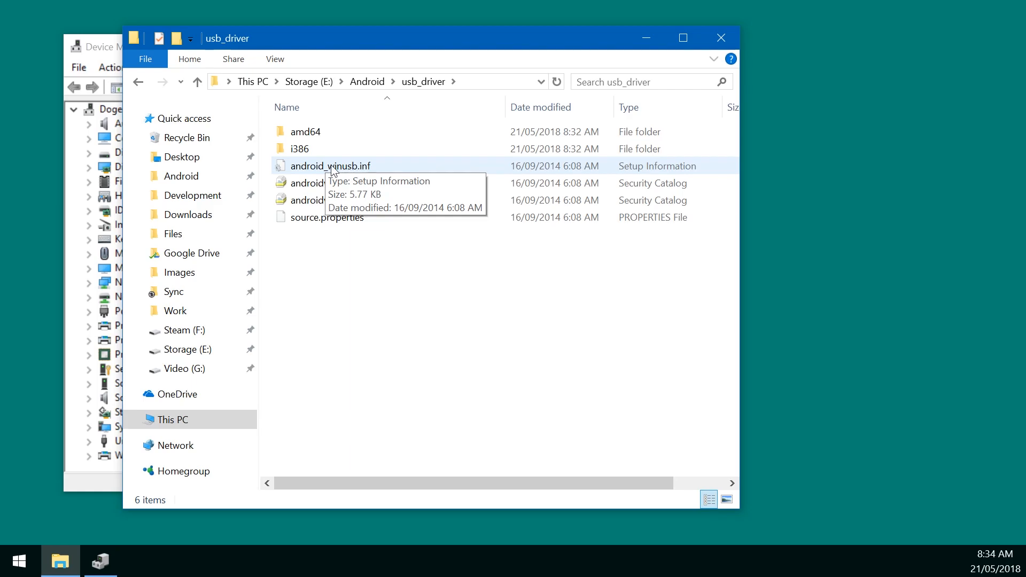
click(331, 166)
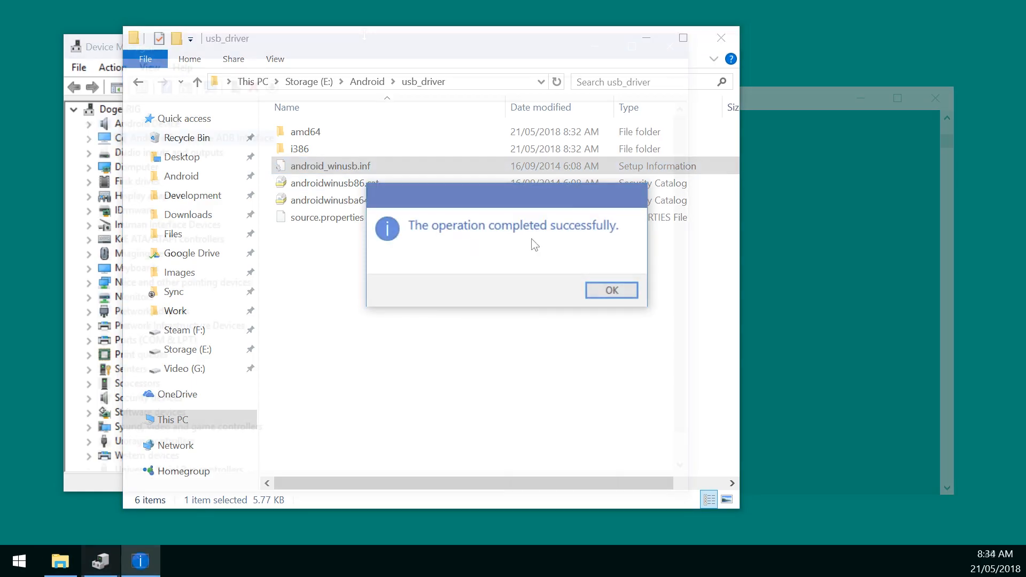
click(610, 290)
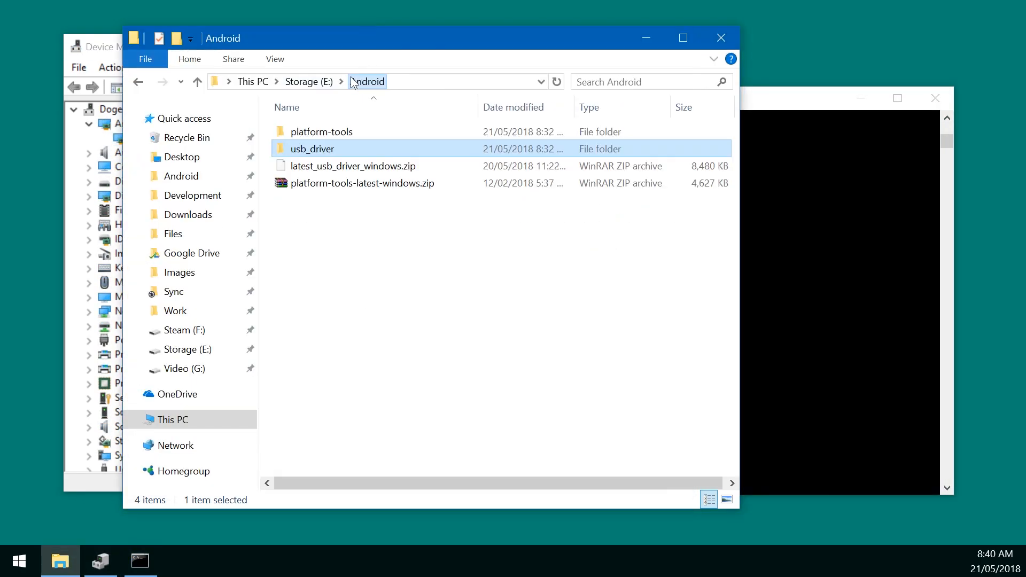
double_click(321, 131)
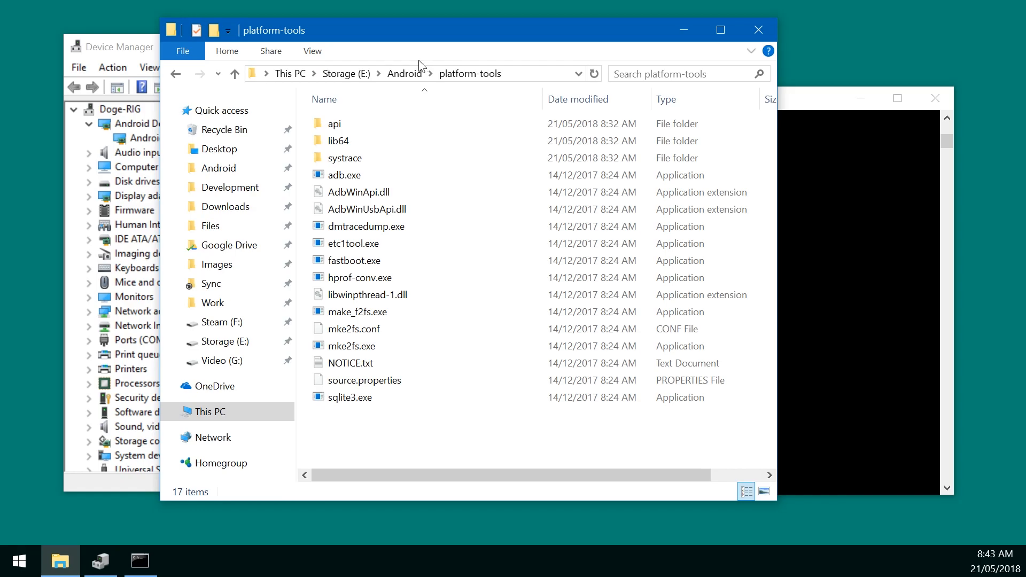
mouse_move(399, 72)
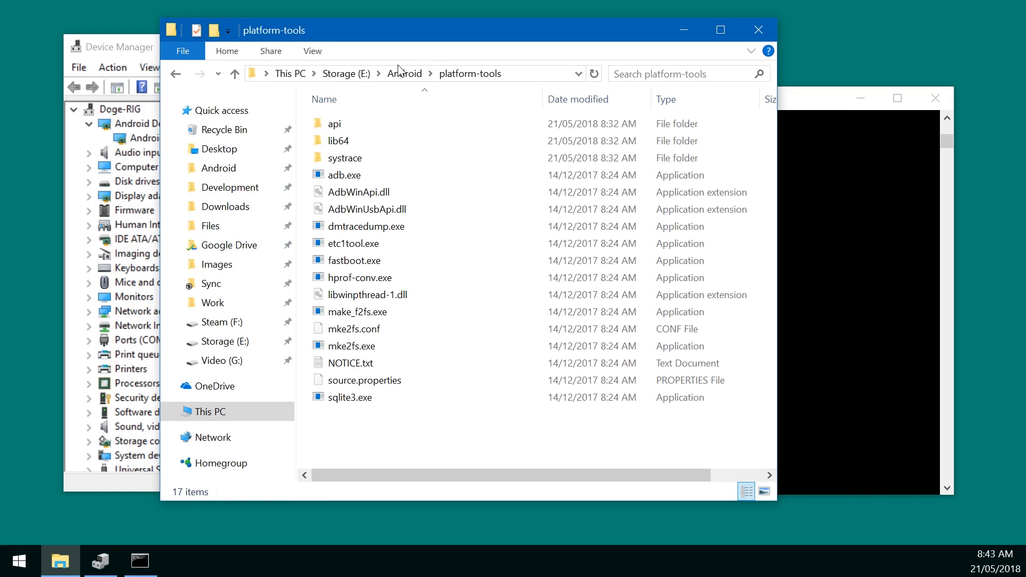
mouse_move(535, 81)
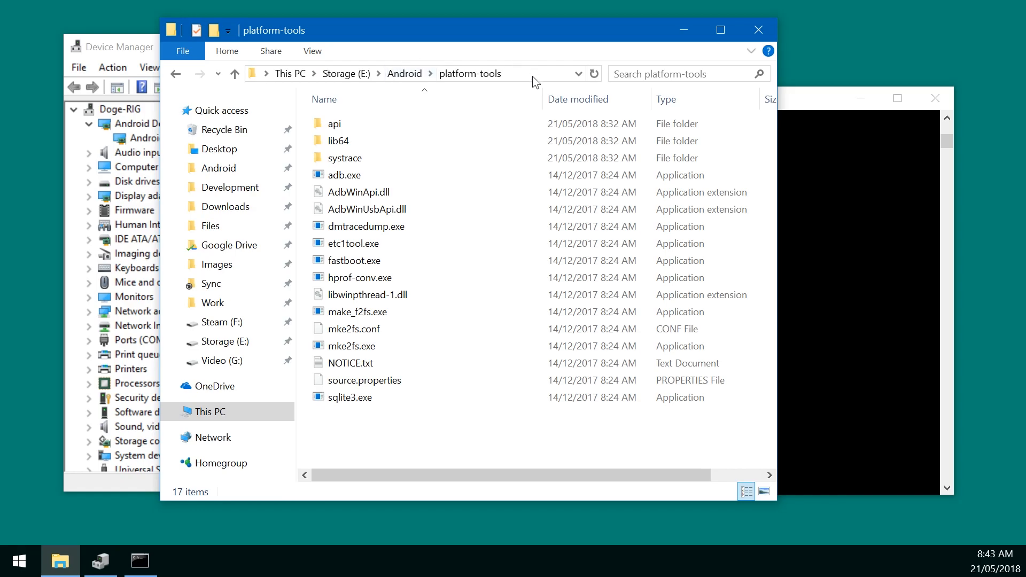
Launch C:\Windows\System32\cmd.exe from the platform-tools folder's address bar
text(c)
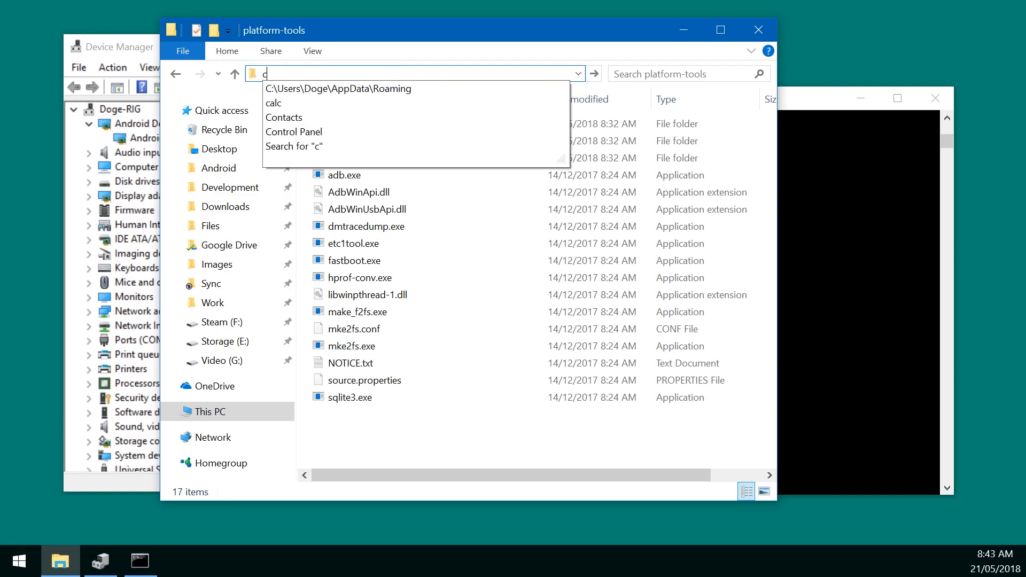
text(C:\Windows\System32\cmd.exe)
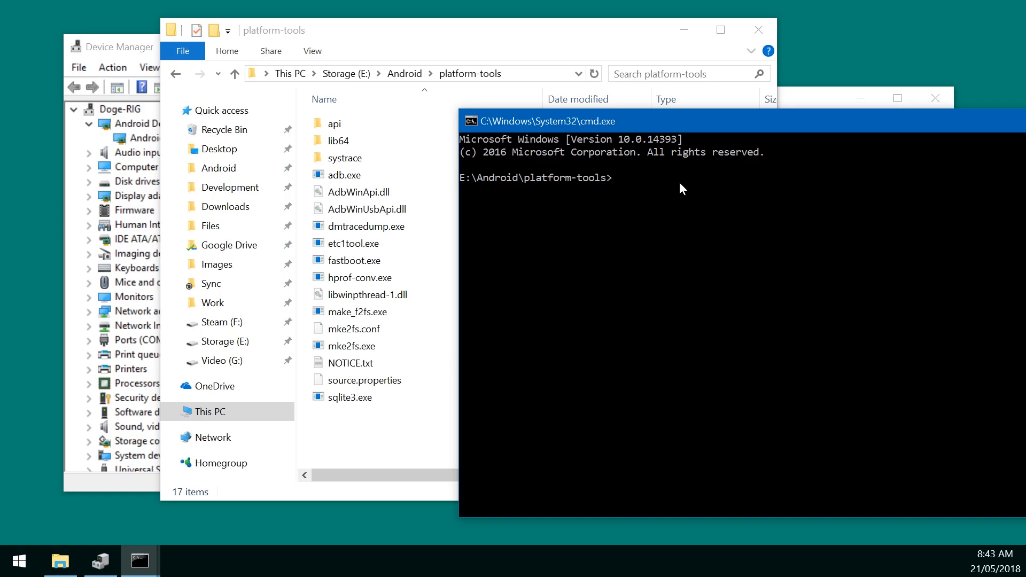
Run 'adb reboot bootloader', allow USB debugging on the phone, and rerun it
text(adb reboot)
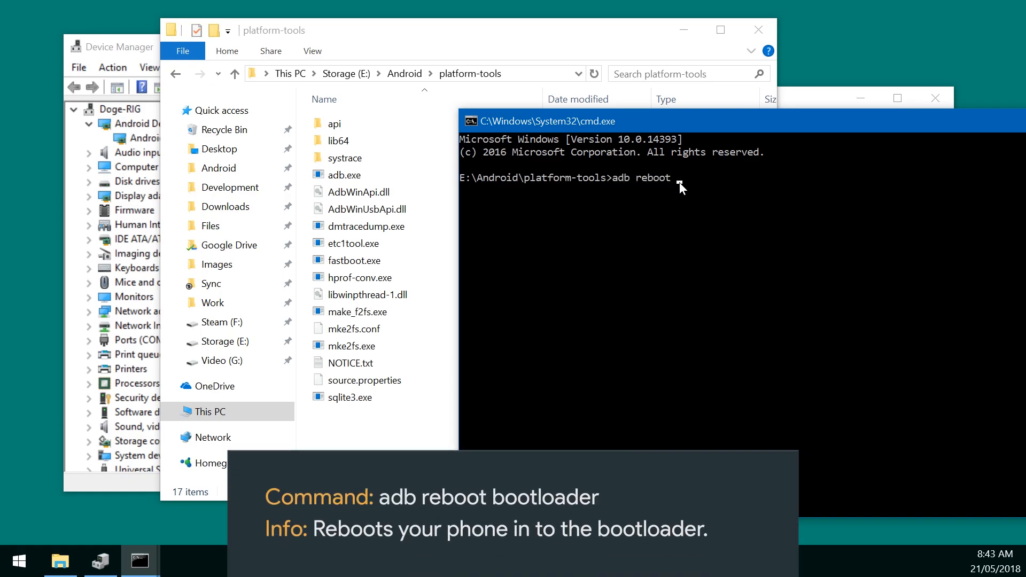
text(bootloader)
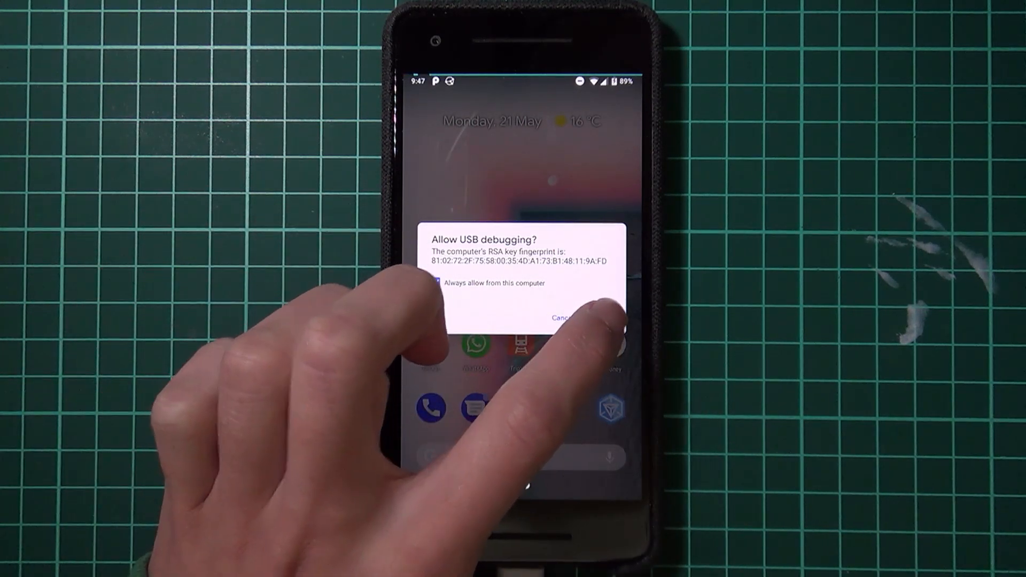
click(602, 318)
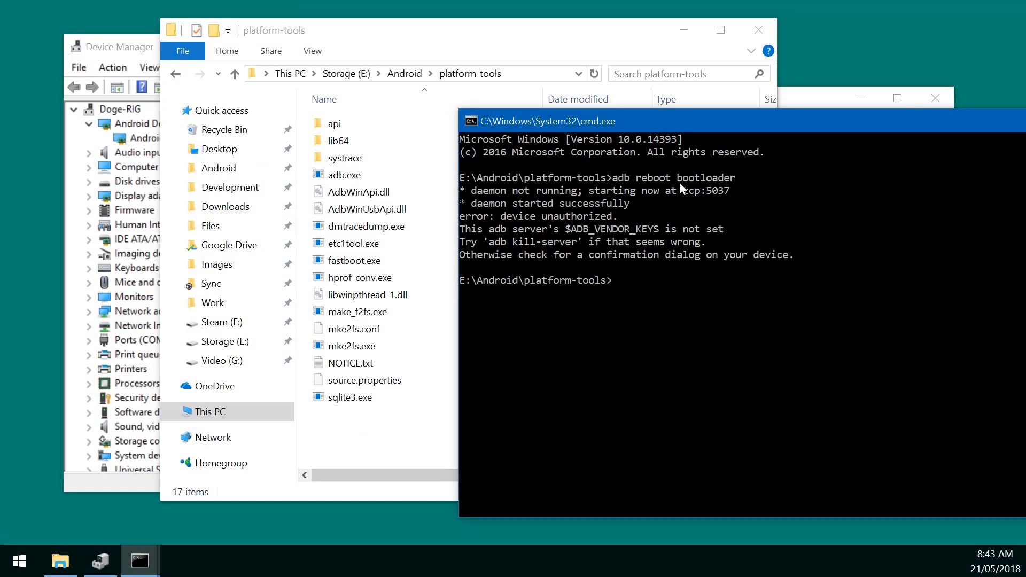
mouse_move(493, 233)
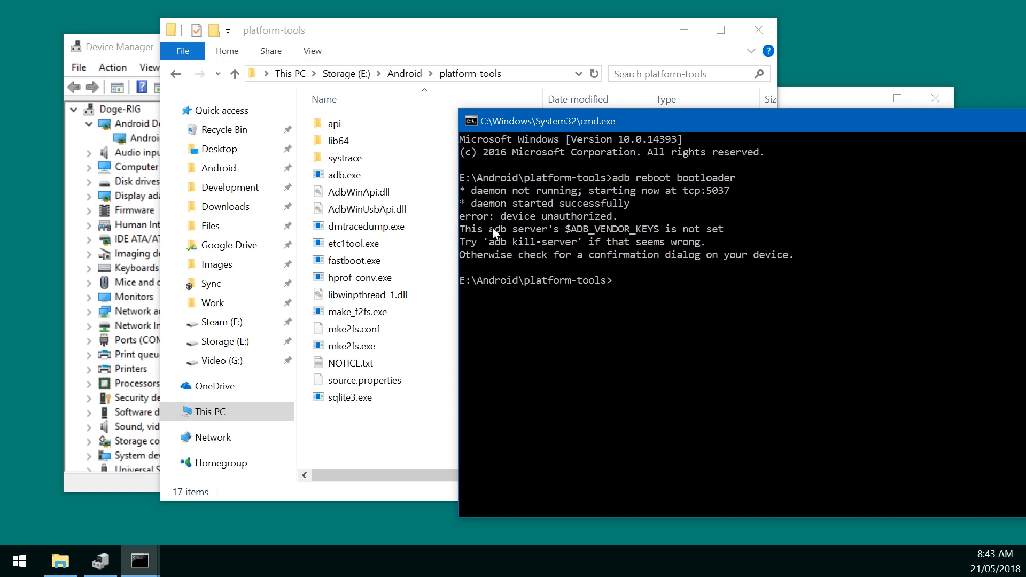
mouse_move(687, 266)
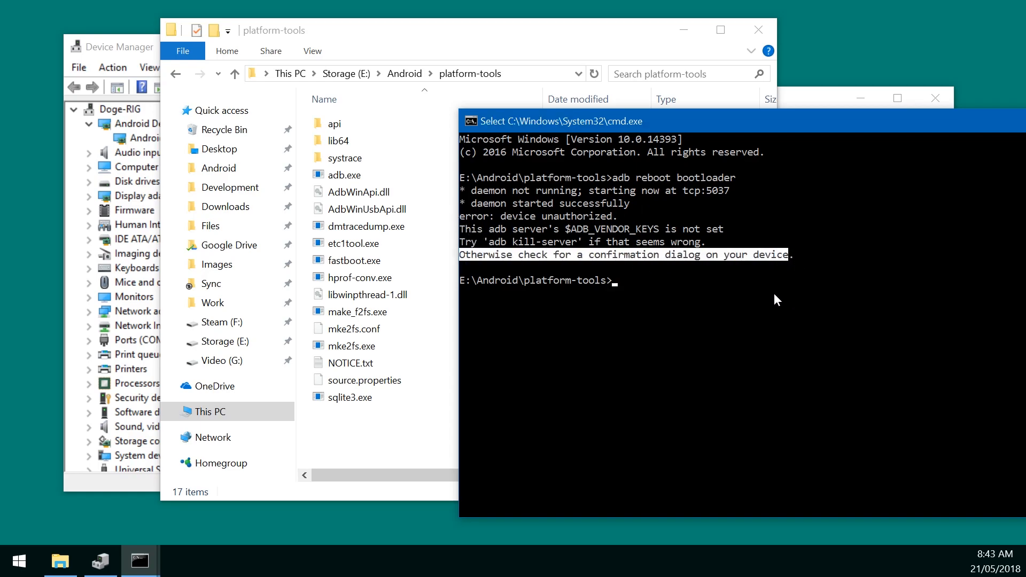
text(adb reboot bootloader)
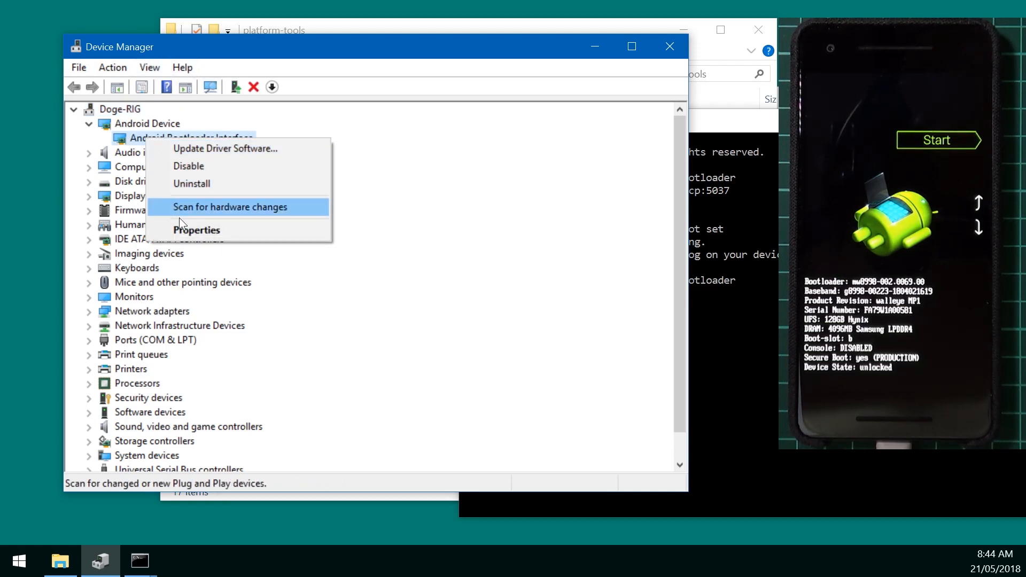
Check the Android Bootloader Interface properties: manufacturer Google, Inc., and device working properly
click(195, 230)
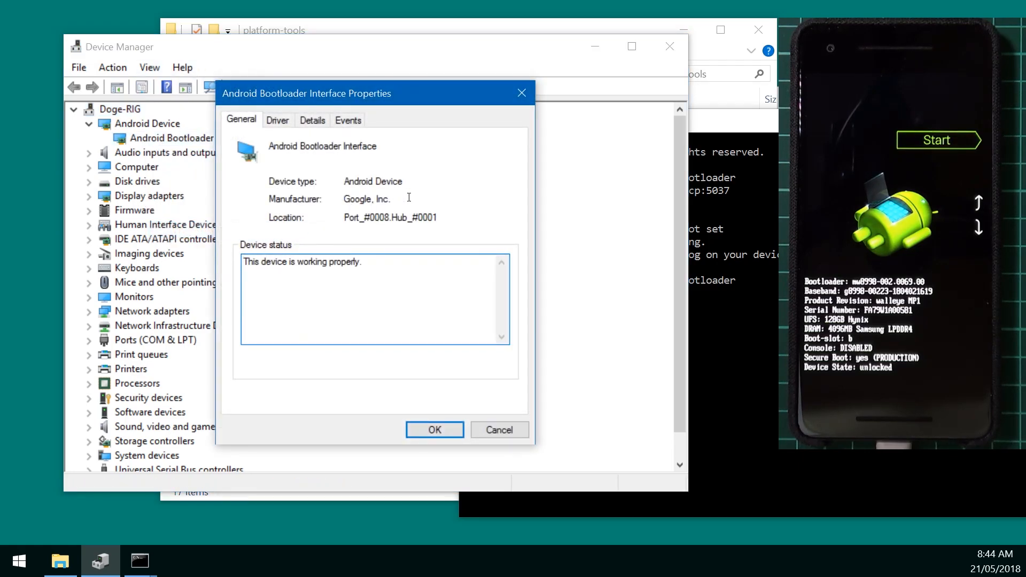
click(434, 429)
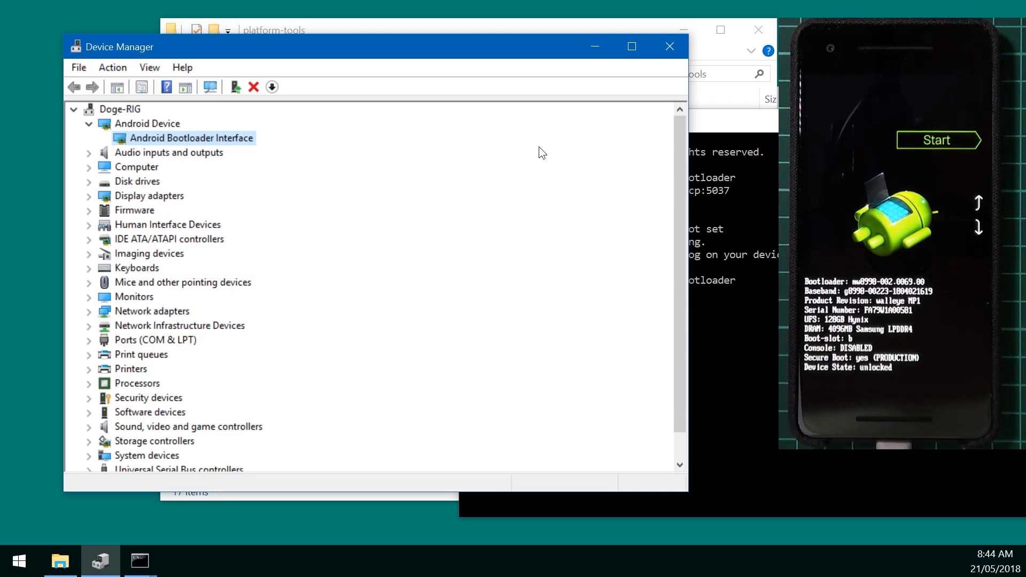
mouse_move(560, 143)
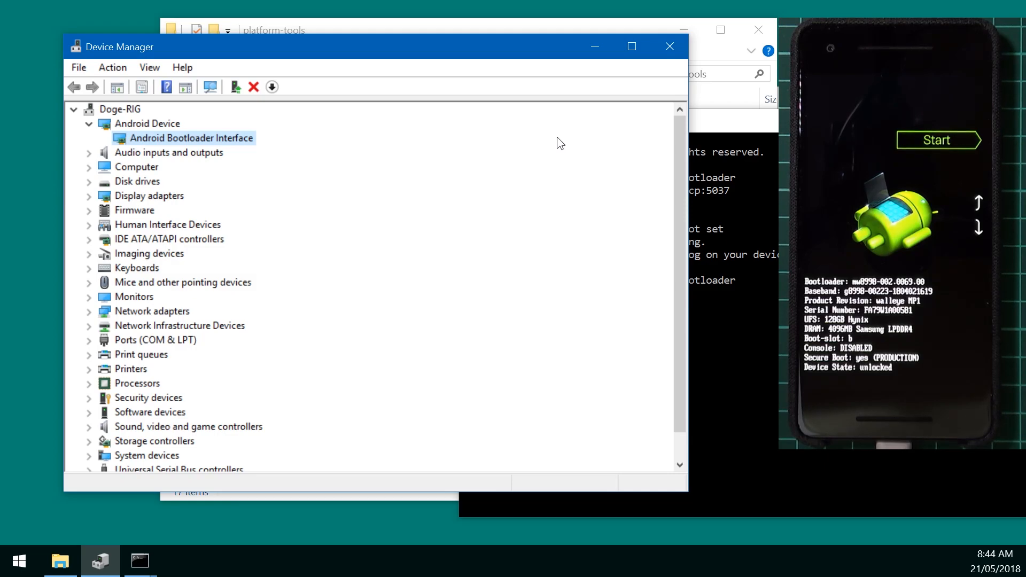
mouse_move(668, 279)
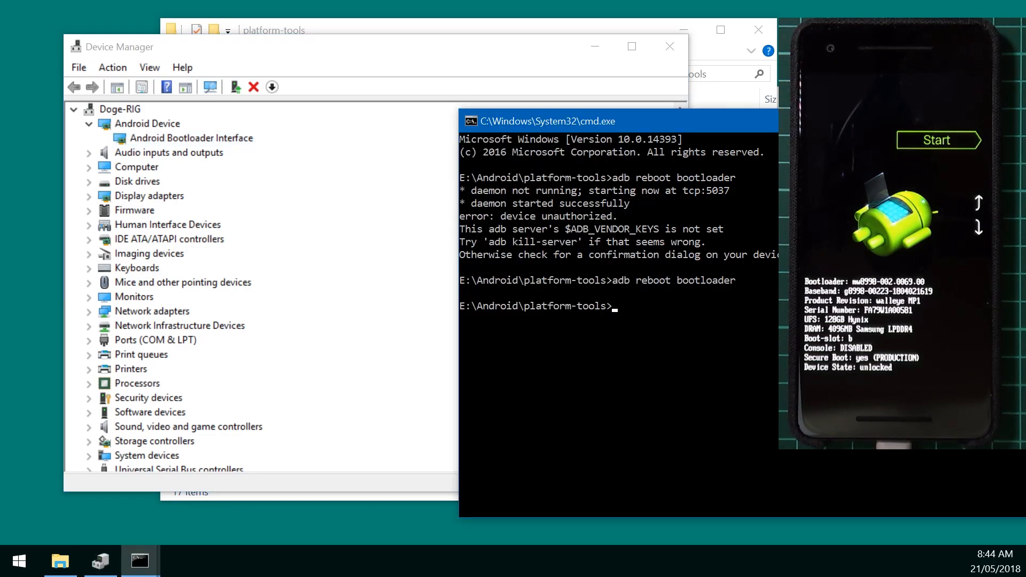
Run fastboot devices to list the phone's serial, then fastboot reboot into Android
text(fastboot devices)
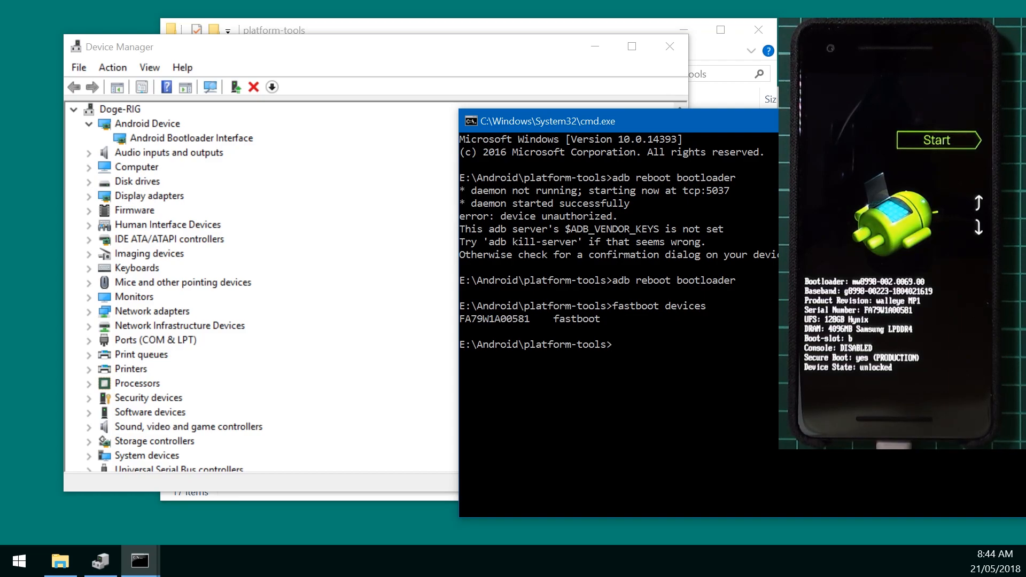
text(fastboot reboot)
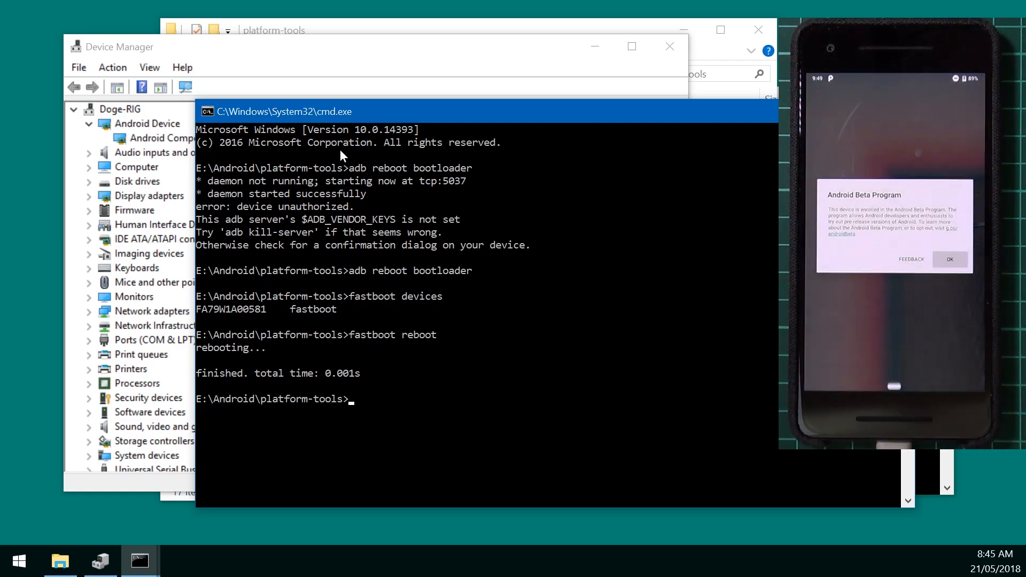
Find 'system environment variables' in Start and bring up the Environment Variables window
click(18, 561)
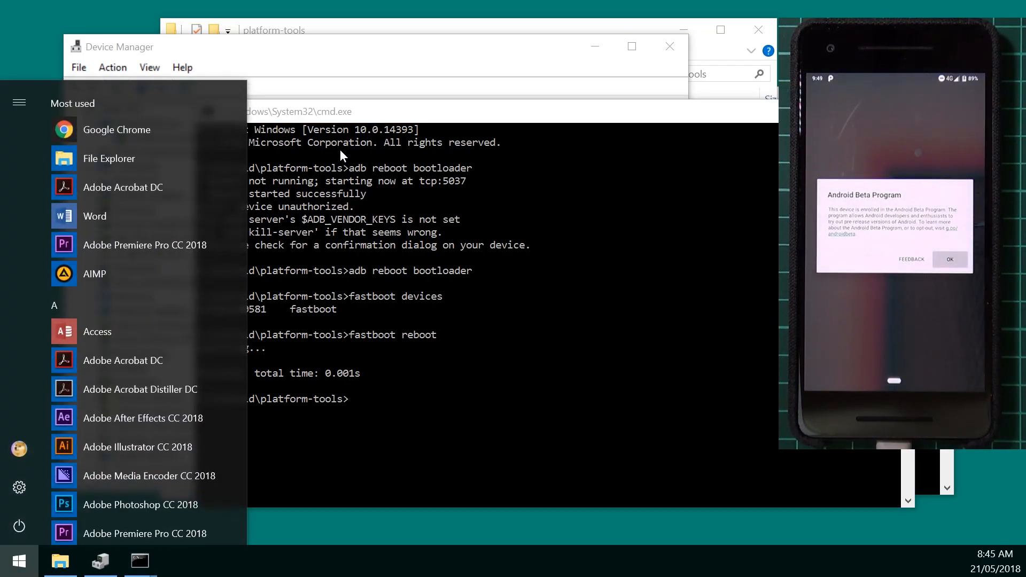
text(system e)
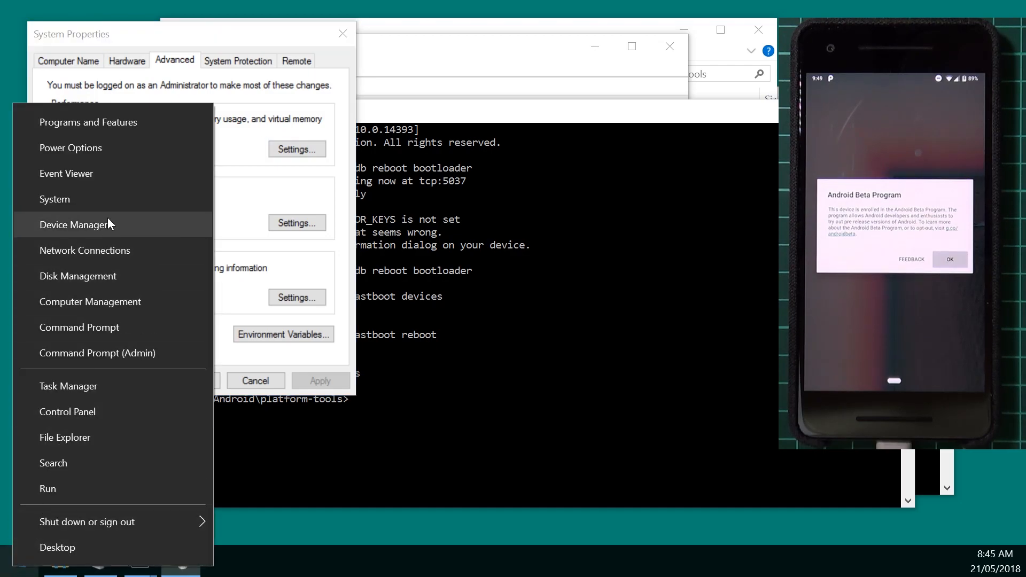
click(76, 224)
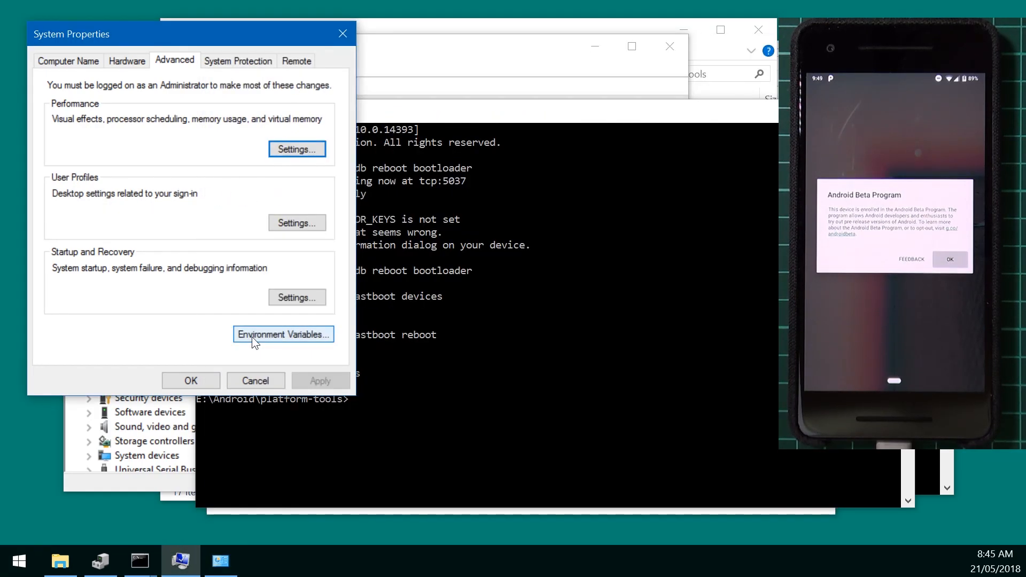
click(283, 334)
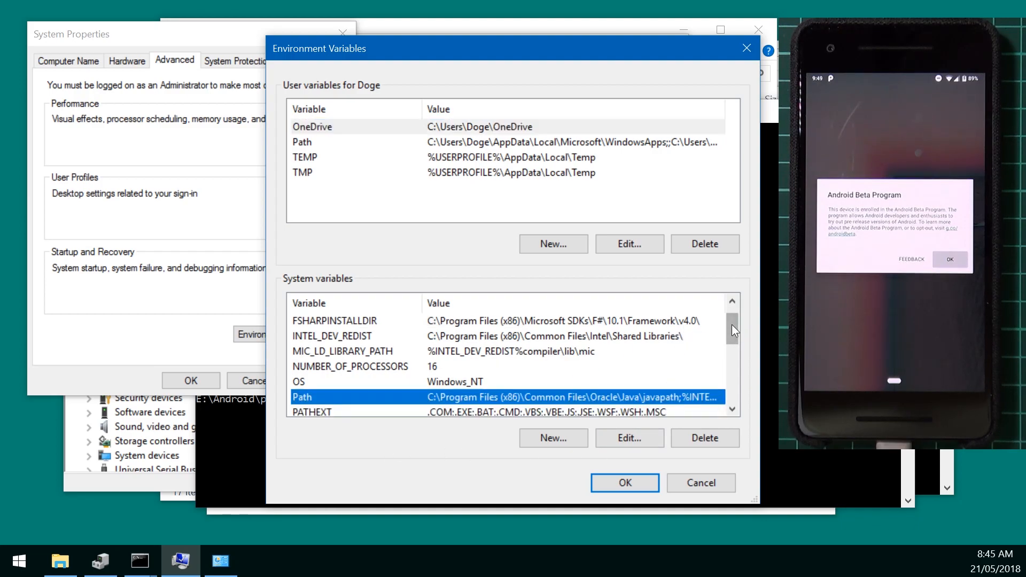
Add E:\Android\platform-tools to the system Path variable and save all dialogs
click(627, 438)
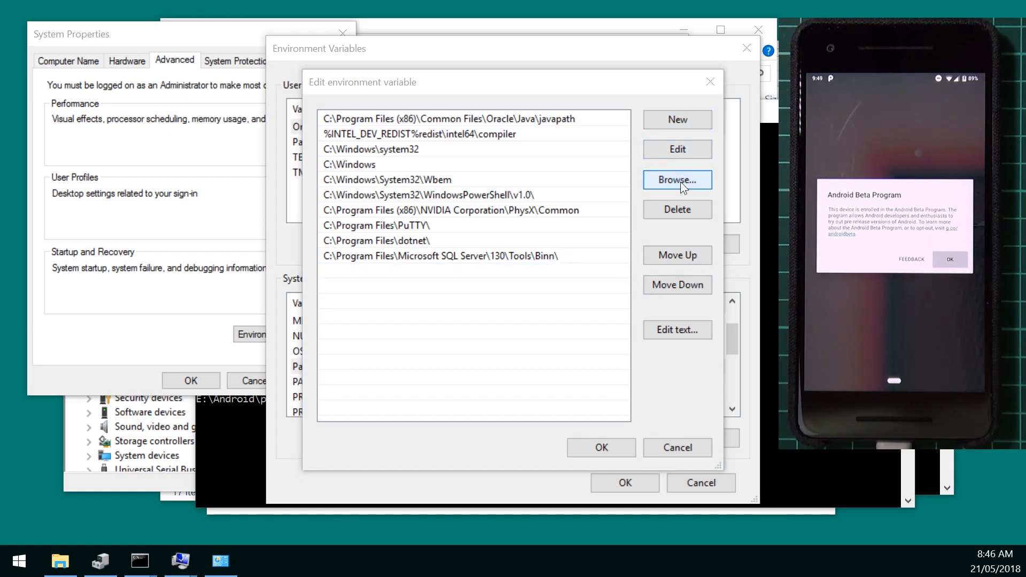
click(677, 180)
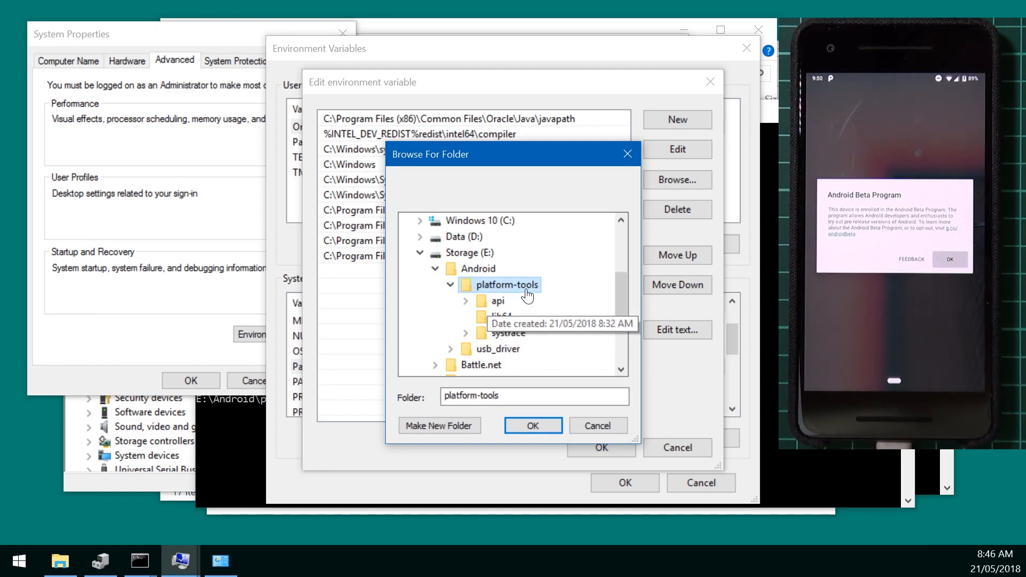
click(533, 426)
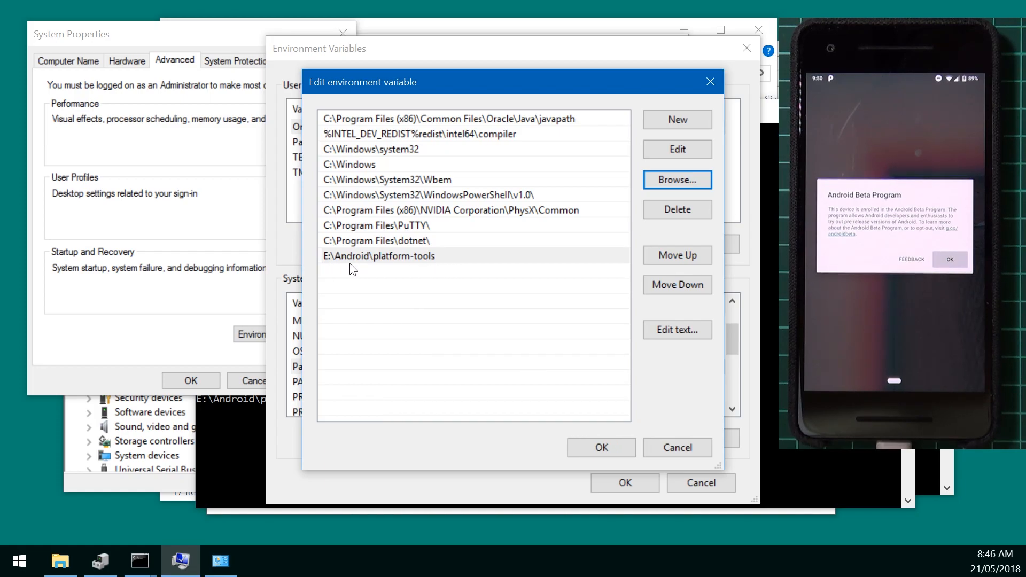
click(600, 448)
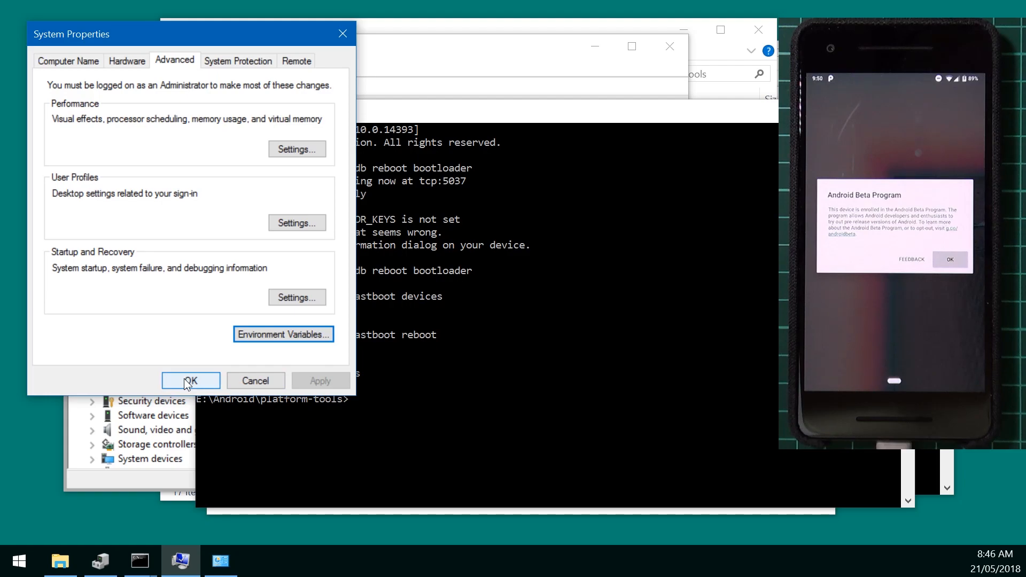
click(190, 381)
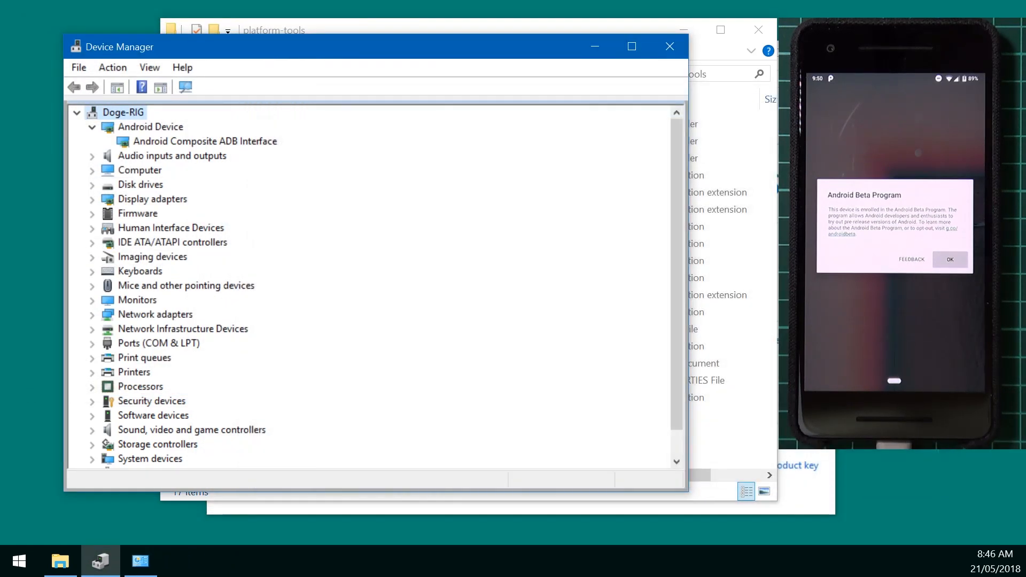
In a new PowerShell, run adb devices and confirm adb lives in E:\Android\platform-tools
text(p)
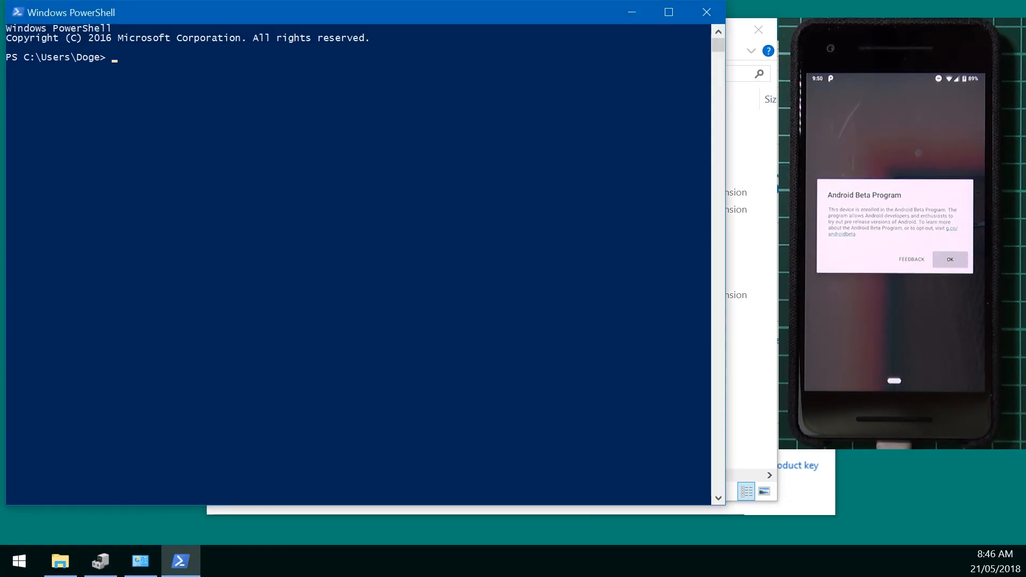
text(adb devices)
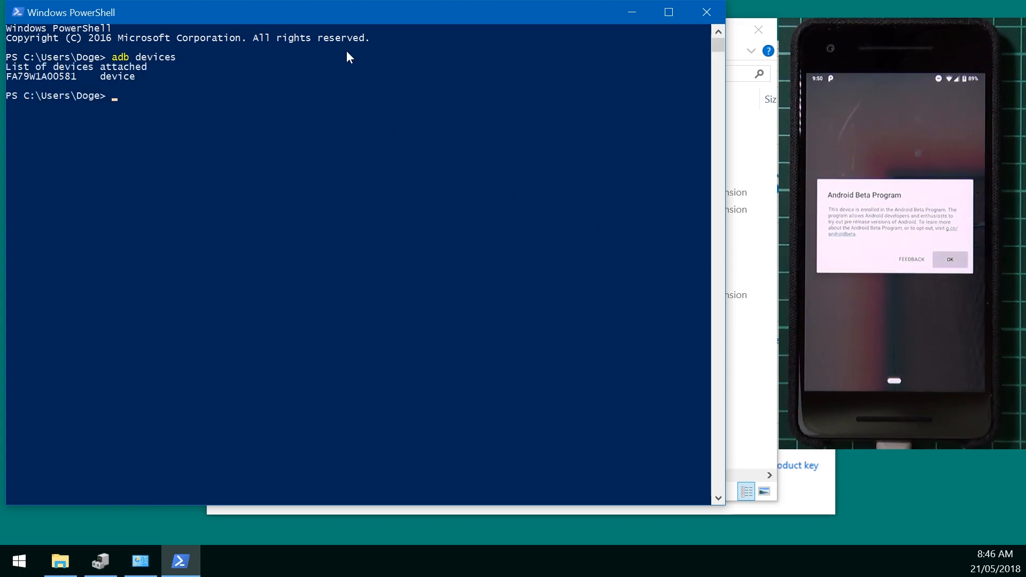
drag(353, 12, 483, 30)
text(adb --version)
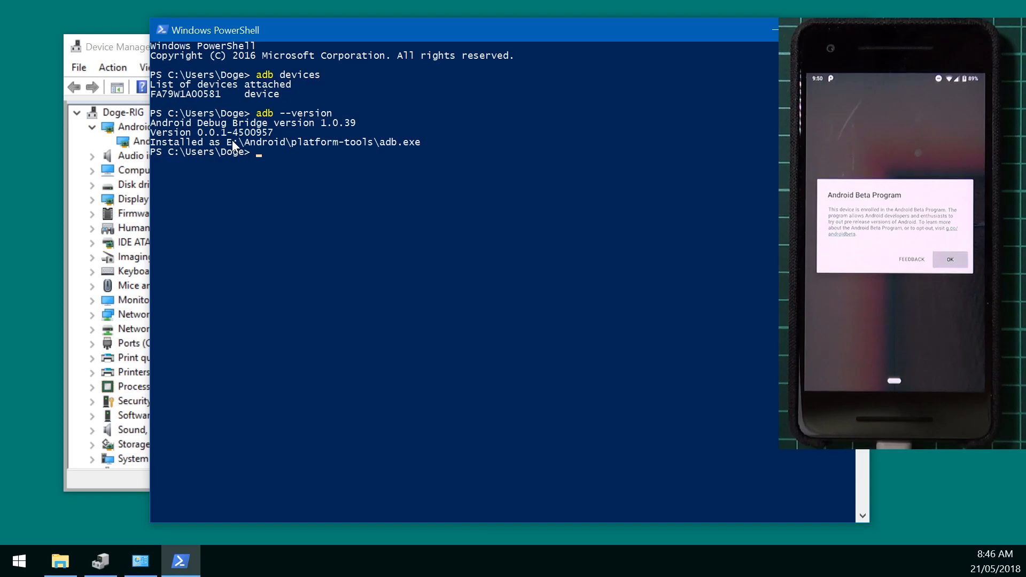
drag(226, 142, 420, 142)
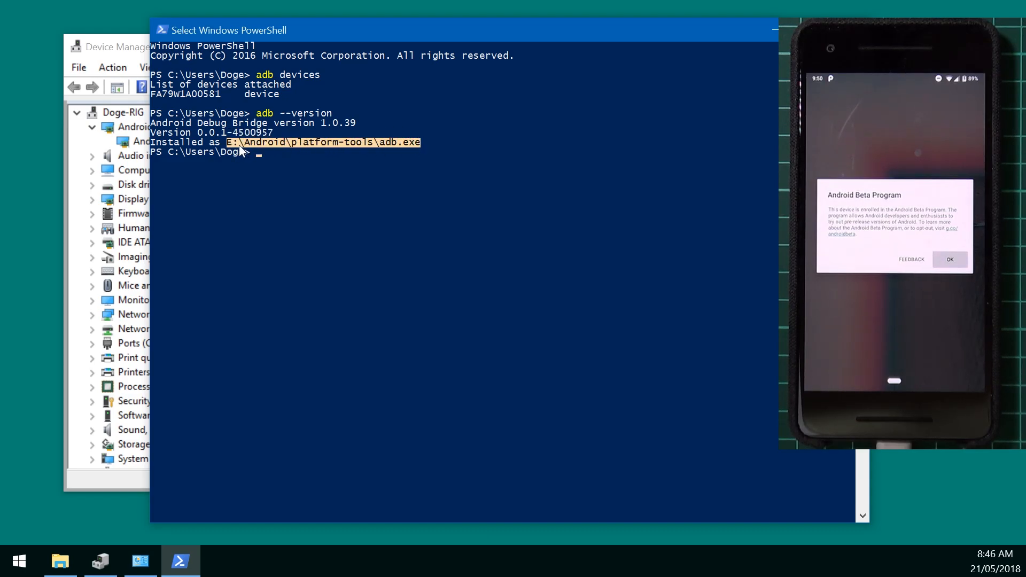
mouse_move(240, 67)
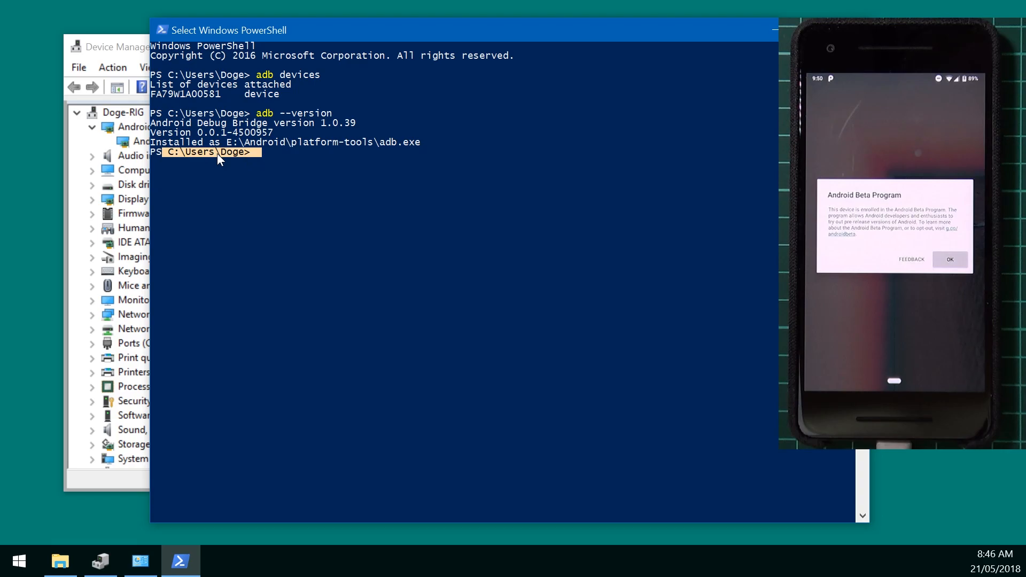
text(ls)
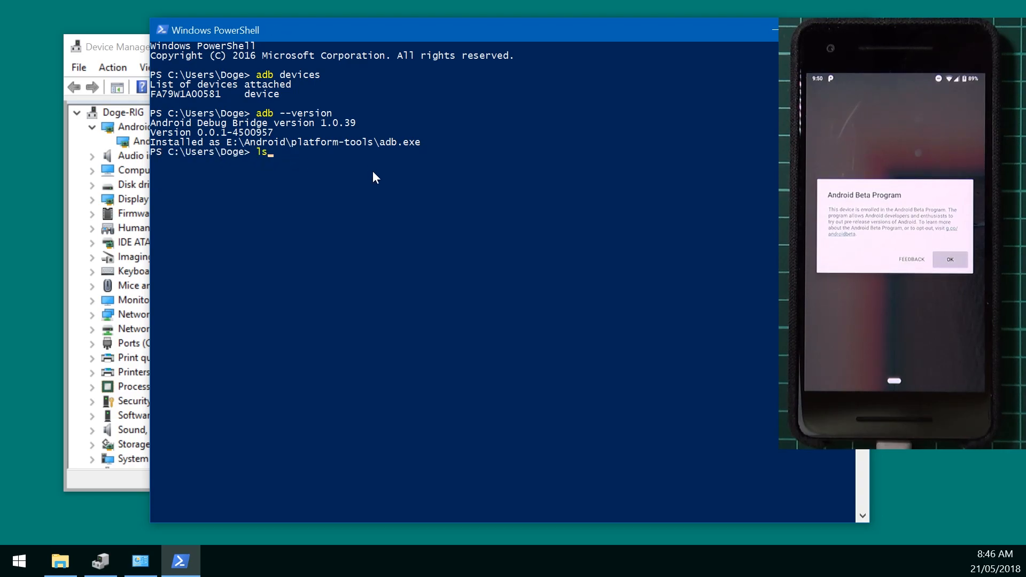